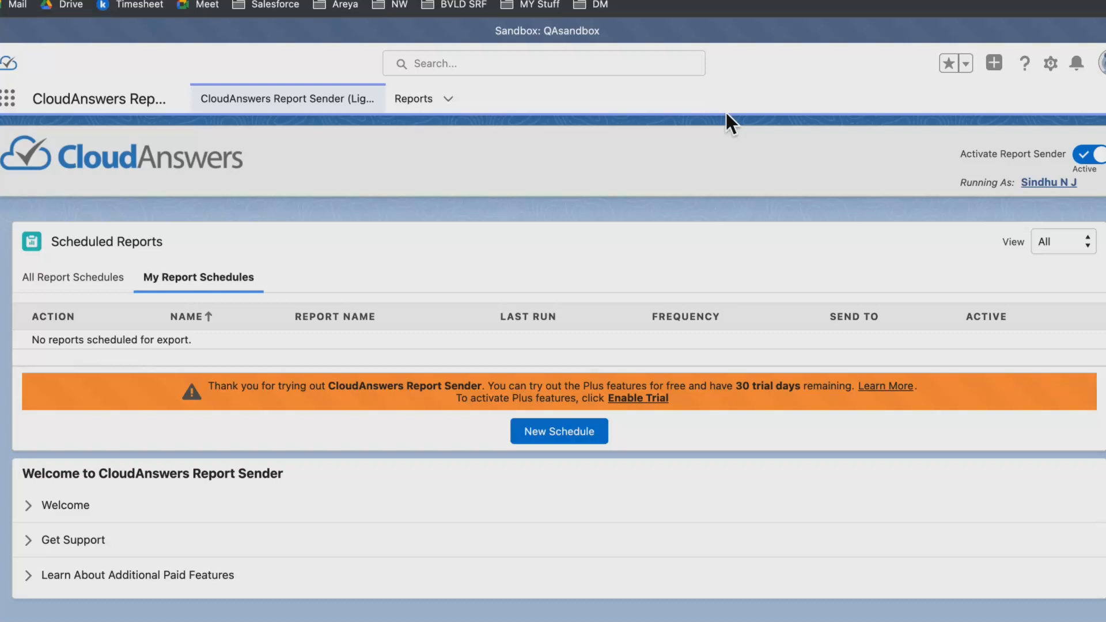
pyautogui.moveTo(669, 235)
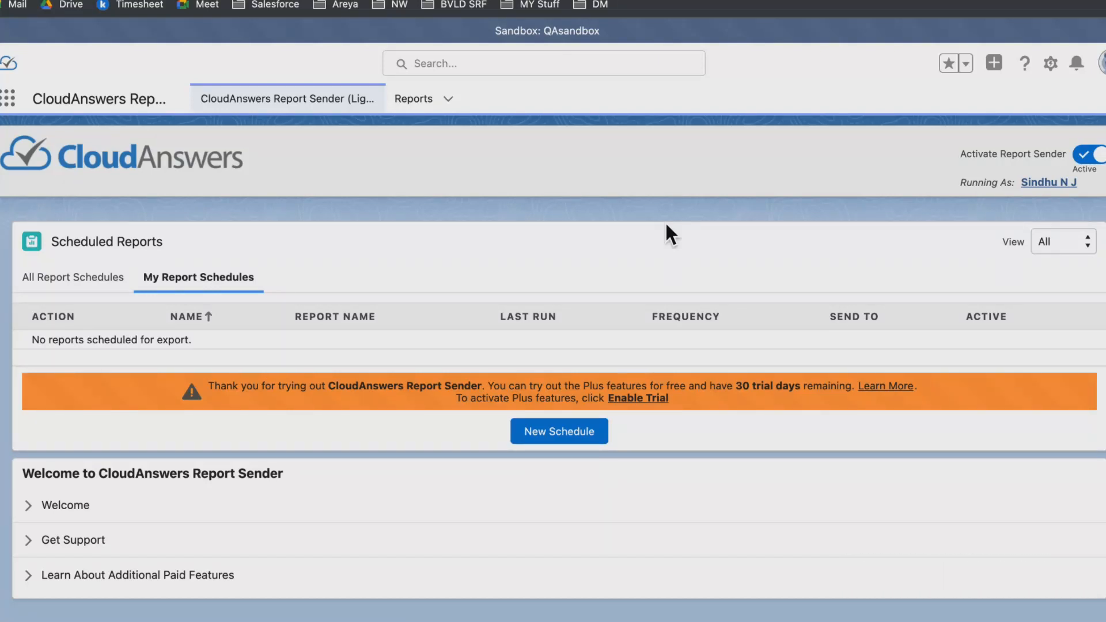
pyautogui.moveTo(295, 282)
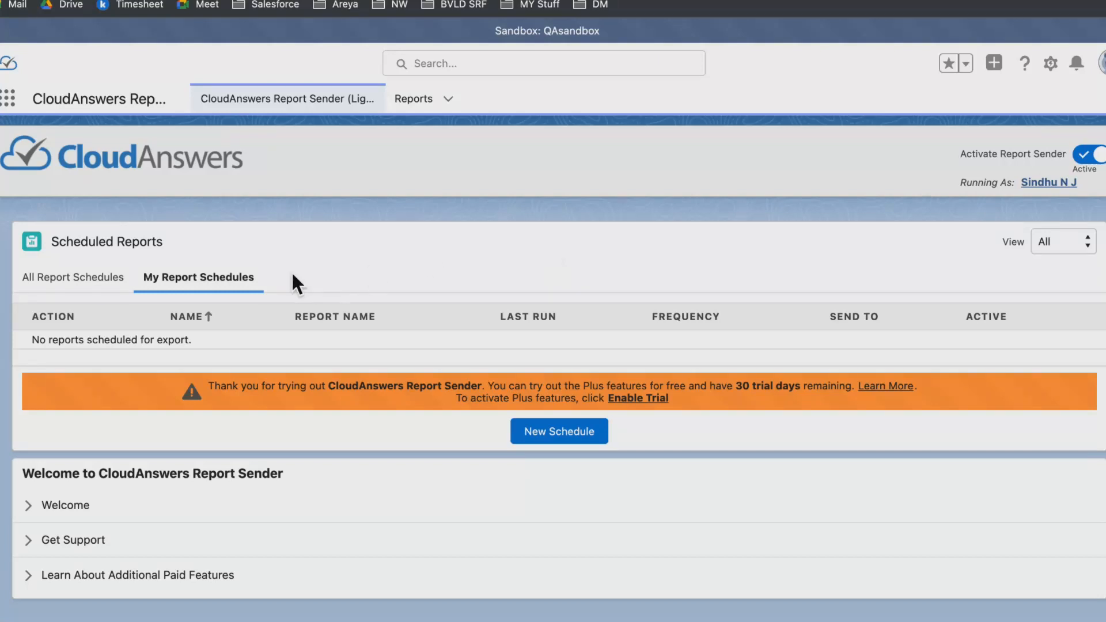
pyautogui.moveTo(462, 395)
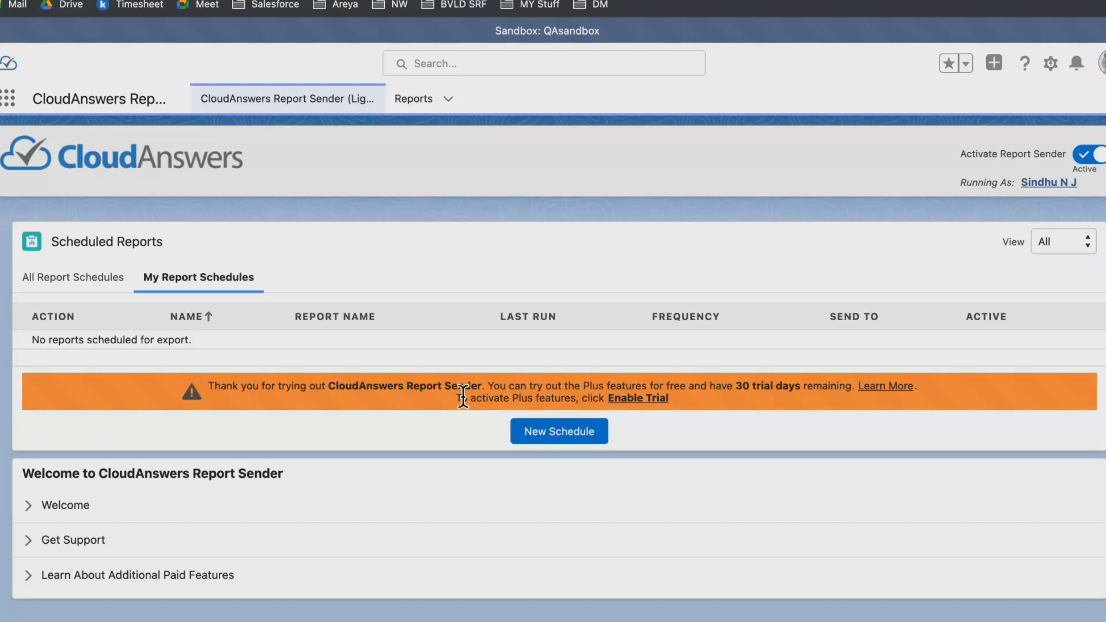
pyautogui.moveTo(485, 296)
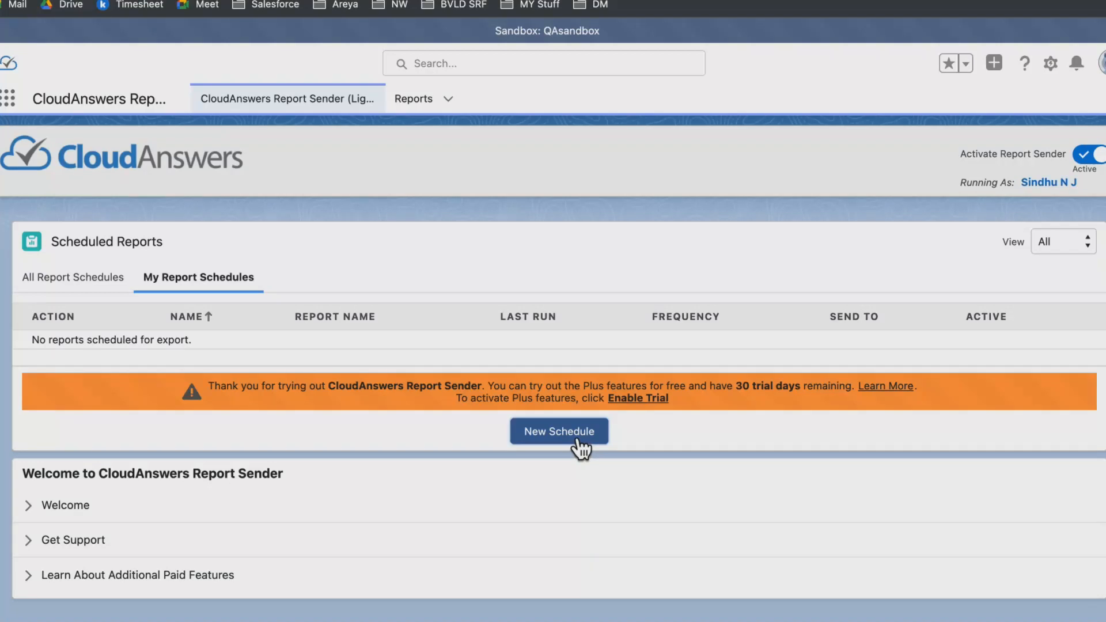
# - Create a new schedule named 'Acquired Properties' and view the Acquired Properties report
pyautogui.click(559, 431)
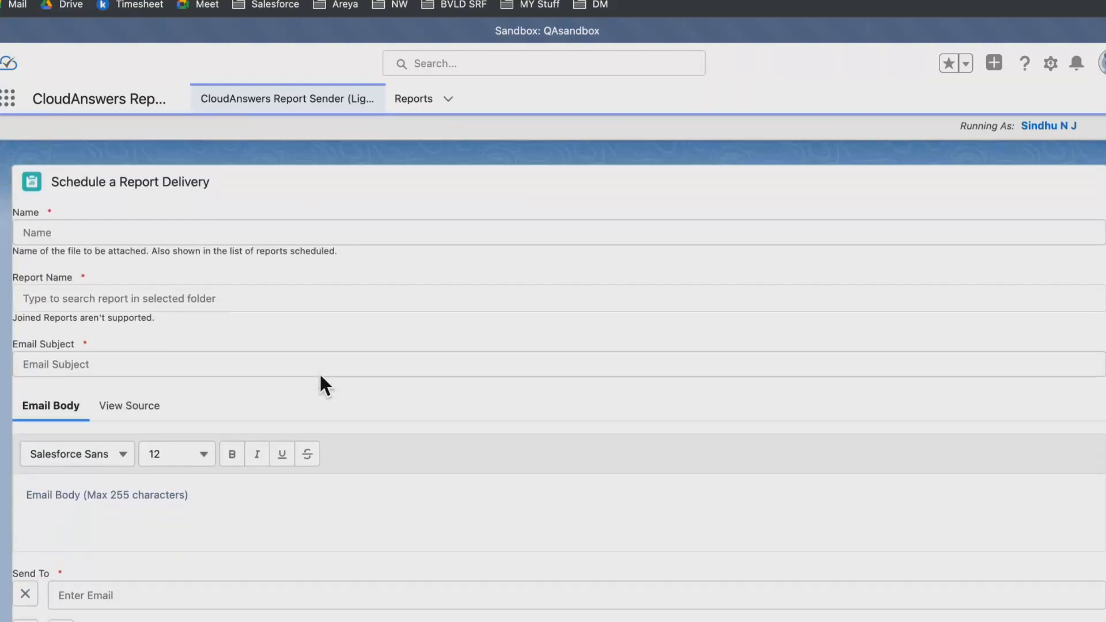
pyautogui.scroll(-3)
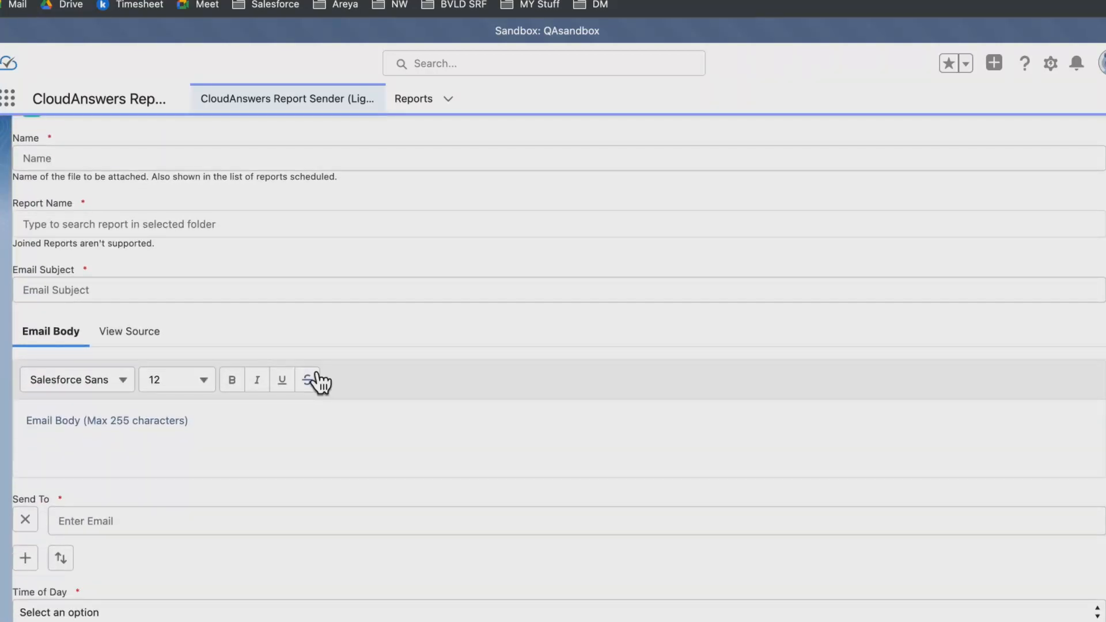
pyautogui.scroll(3)
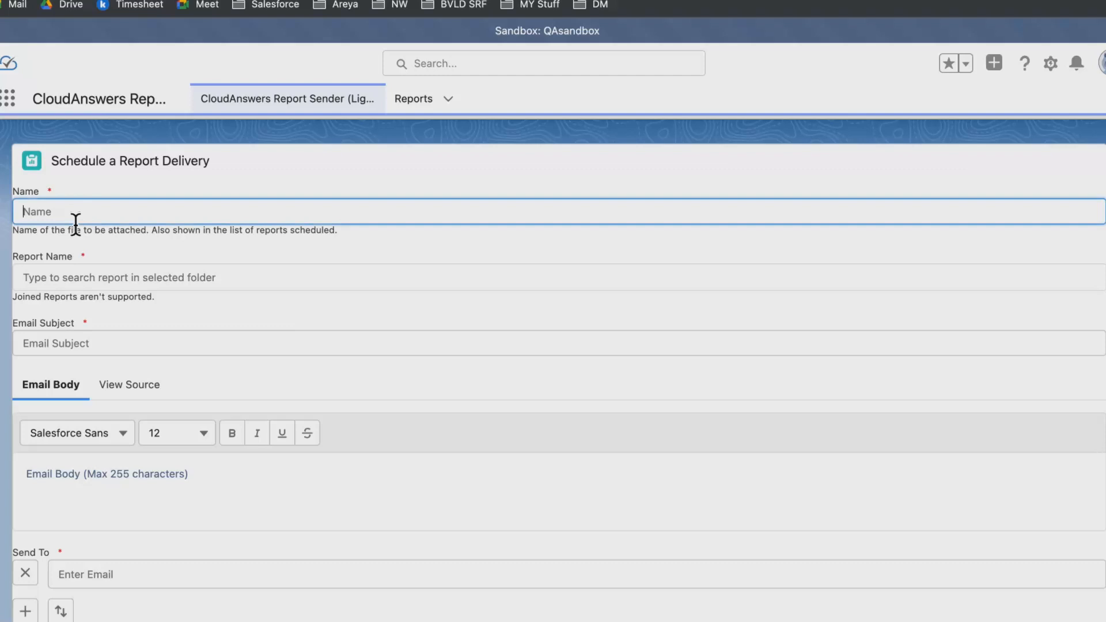
pyautogui.write('A')
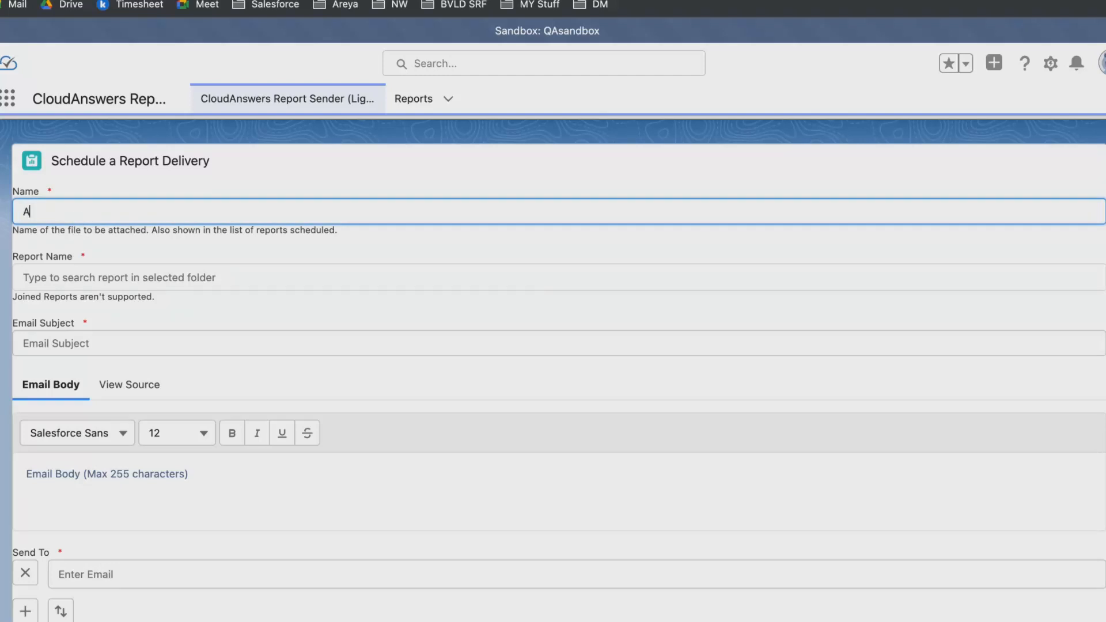
pyautogui.write('cquired')
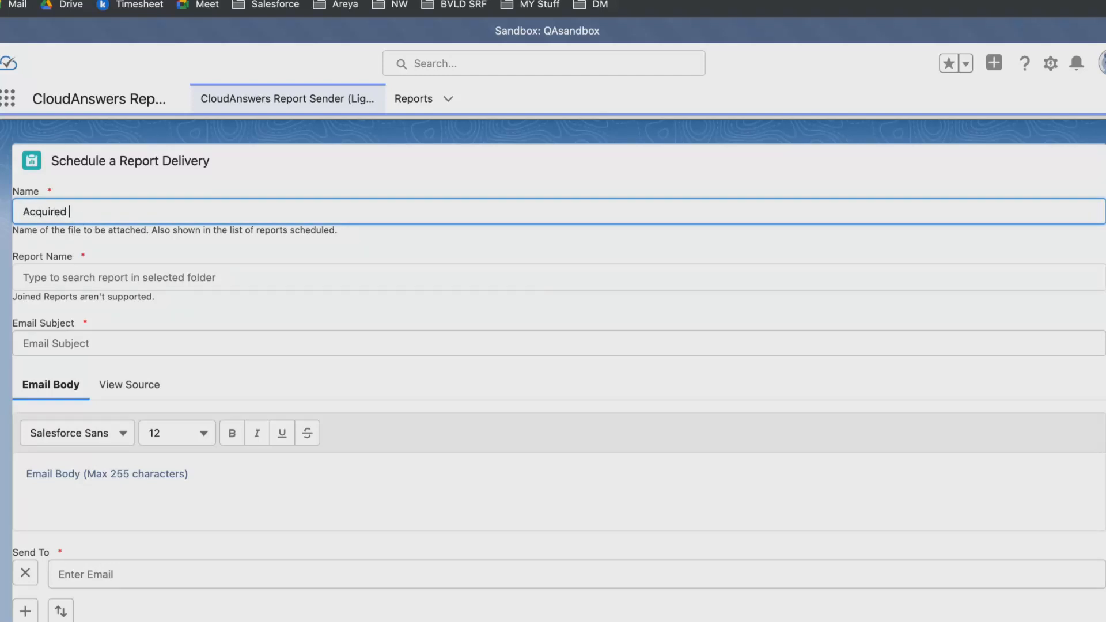
pyautogui.write('Properties')
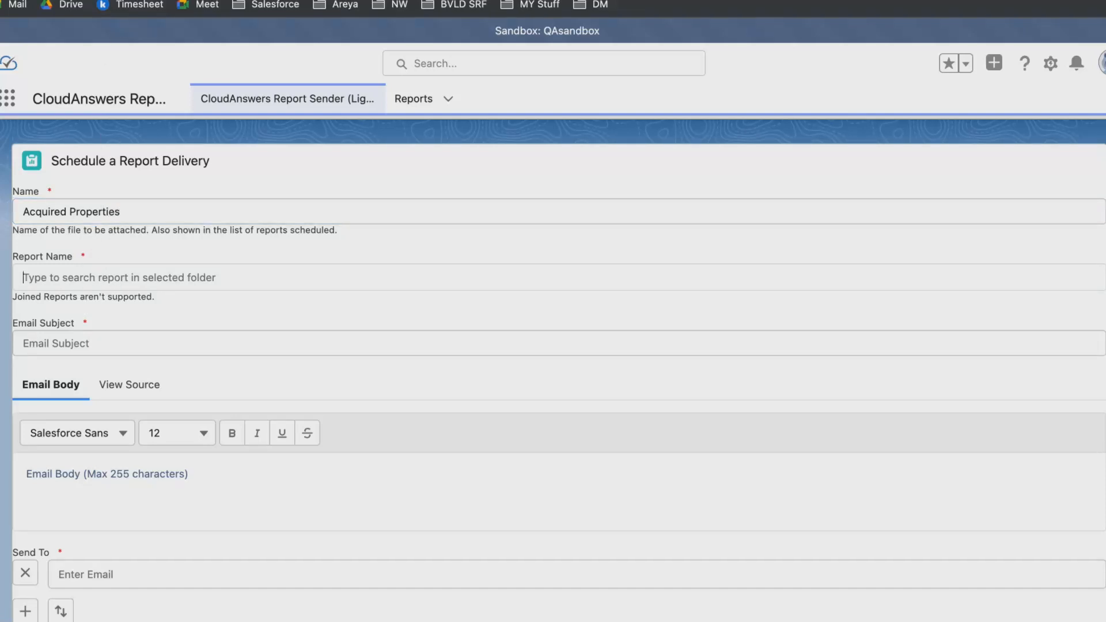
pyautogui.click(413, 99)
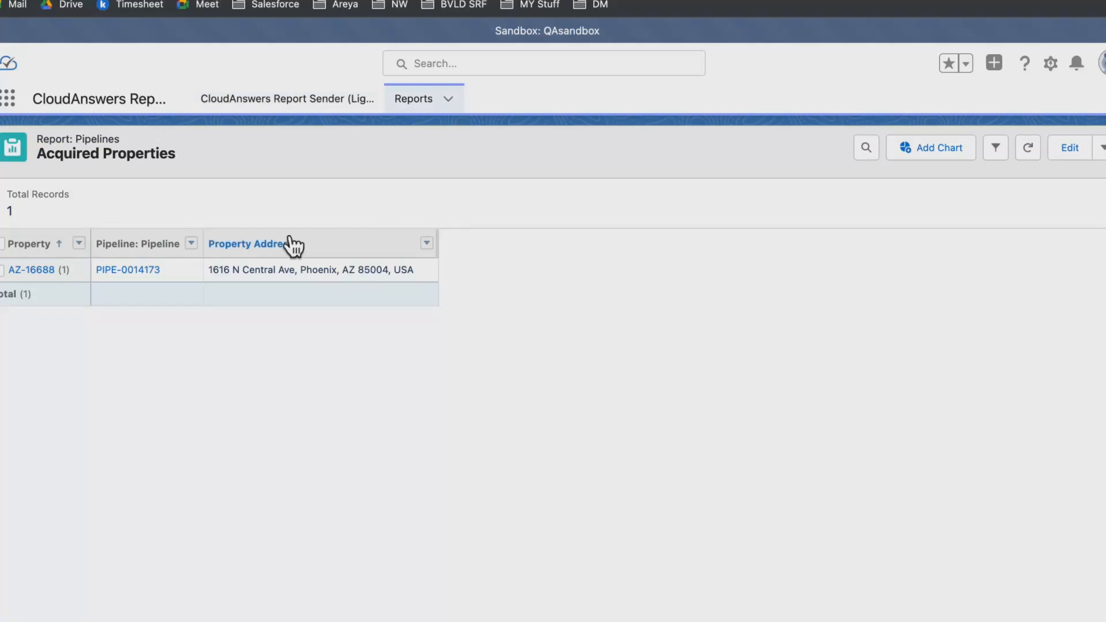
pyautogui.moveTo(9, 380)
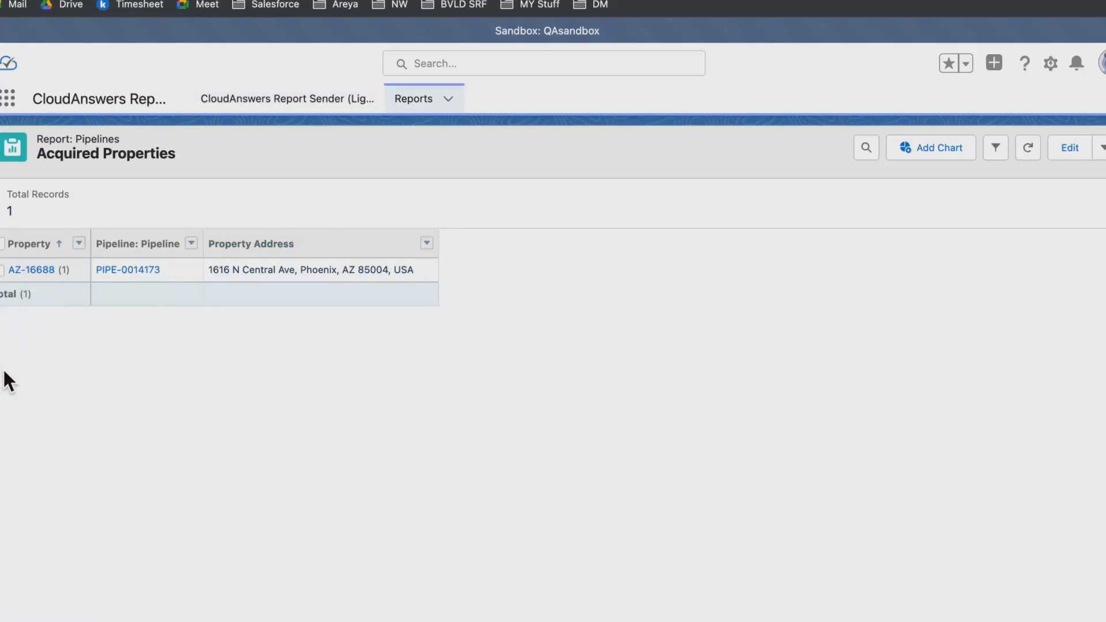
pyautogui.moveTo(101, 6)
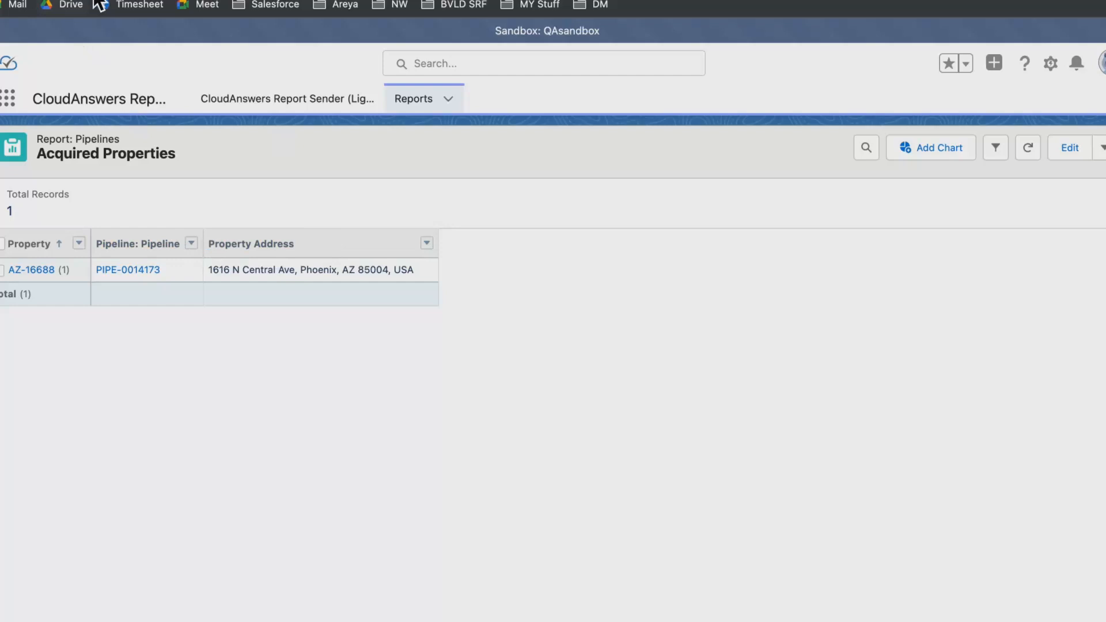
# - On the schedule form, pick the Acquired Properties report and subject 'Acquired Property List'
pyautogui.click(286, 98)
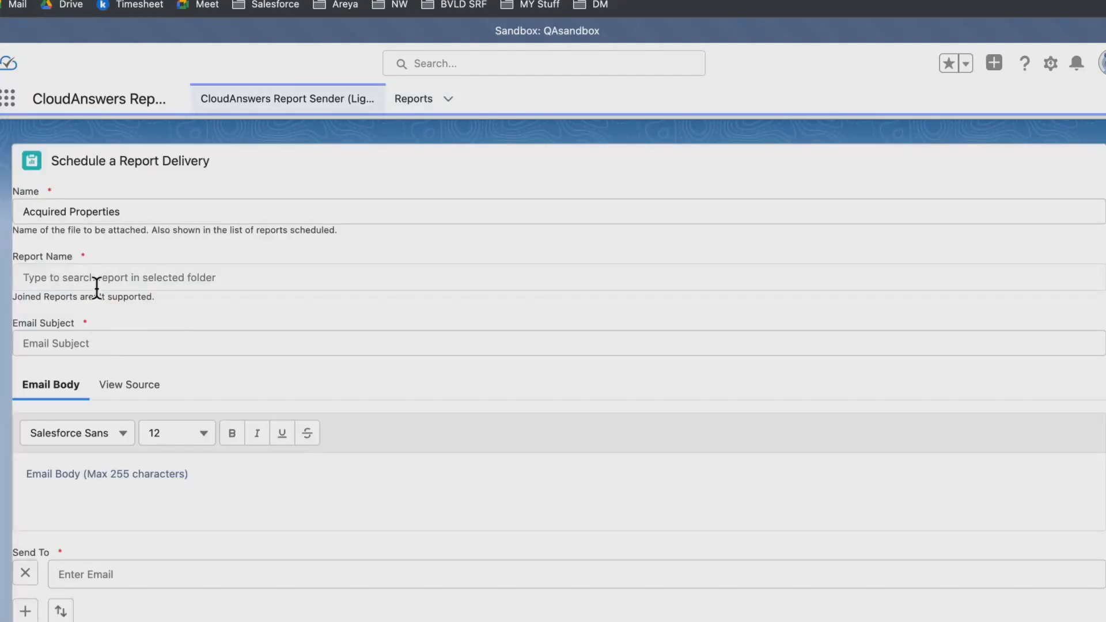
pyautogui.write('acq')
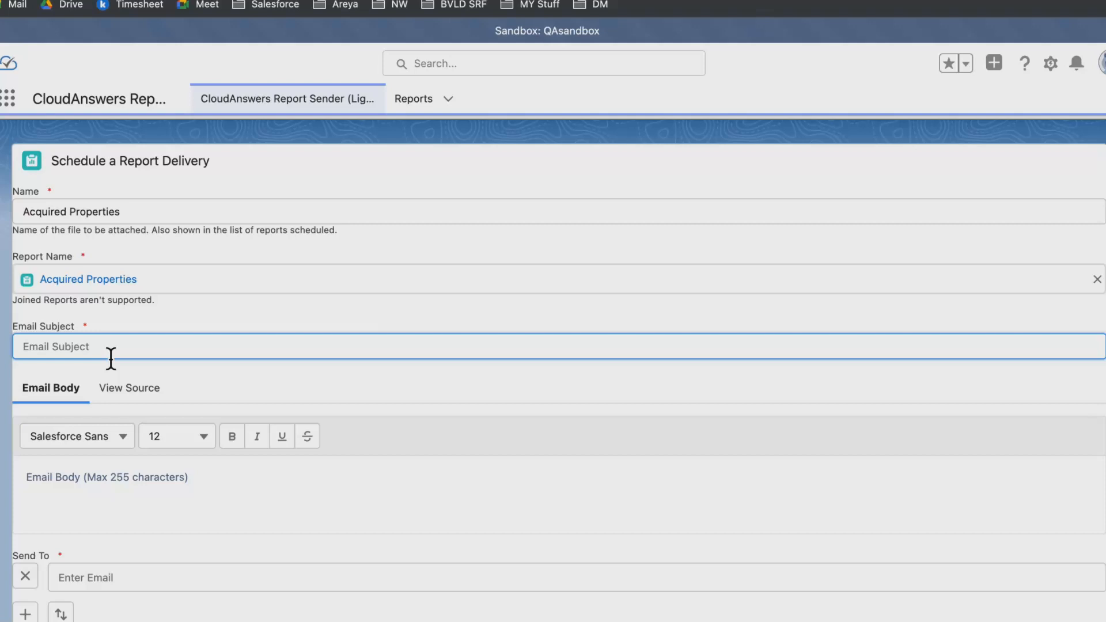
pyautogui.write('Acquired Prop')
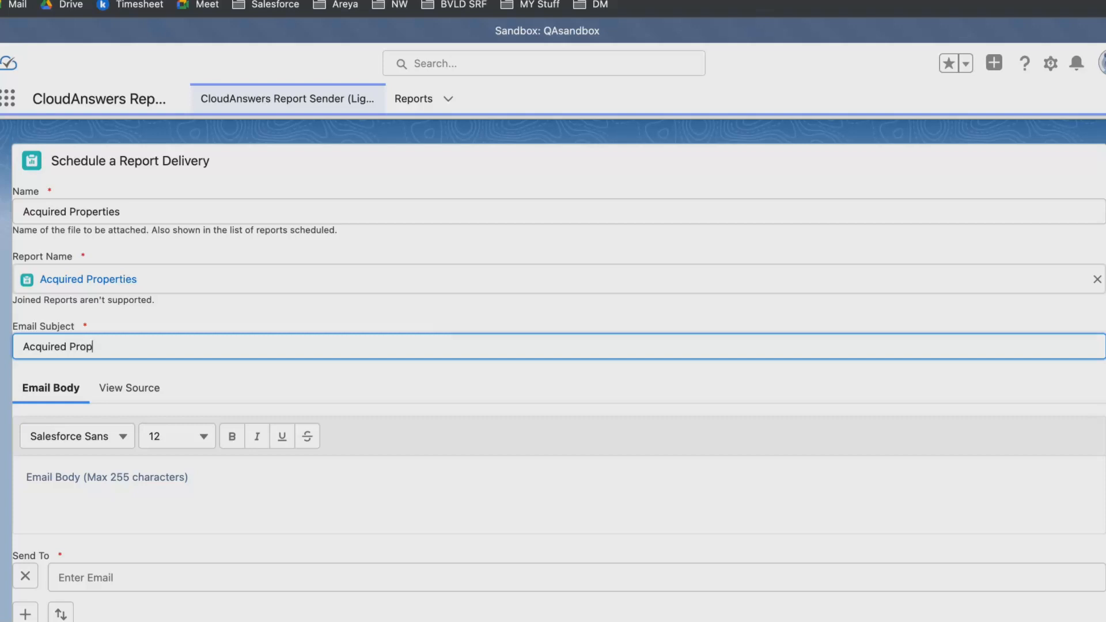
pyautogui.write('erty L')
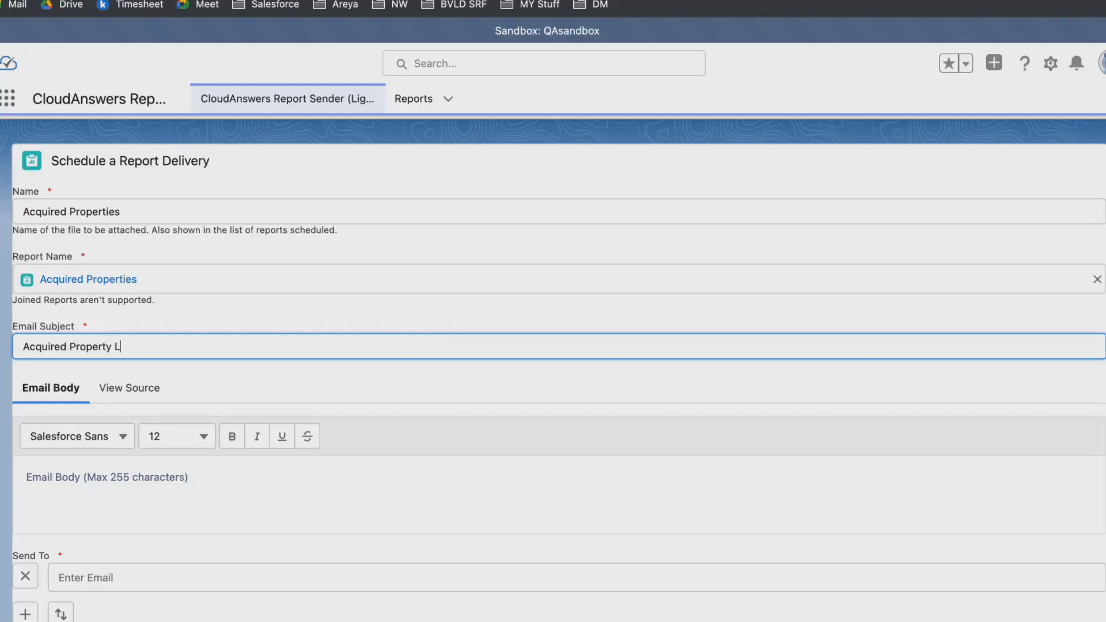
pyautogui.scroll(-3)
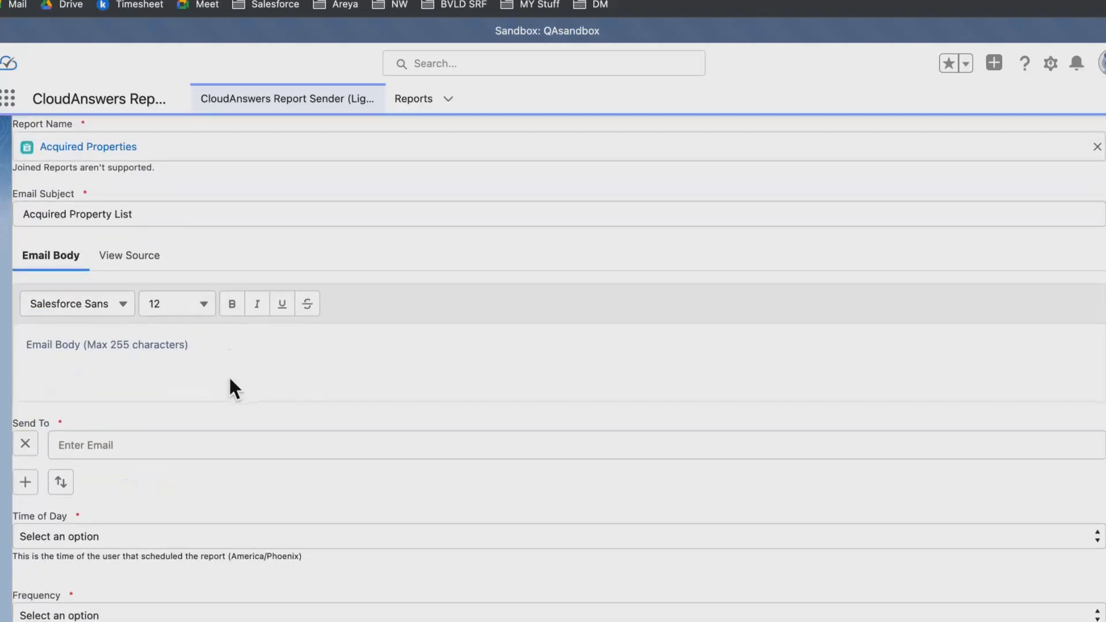
pyautogui.scroll(-3)
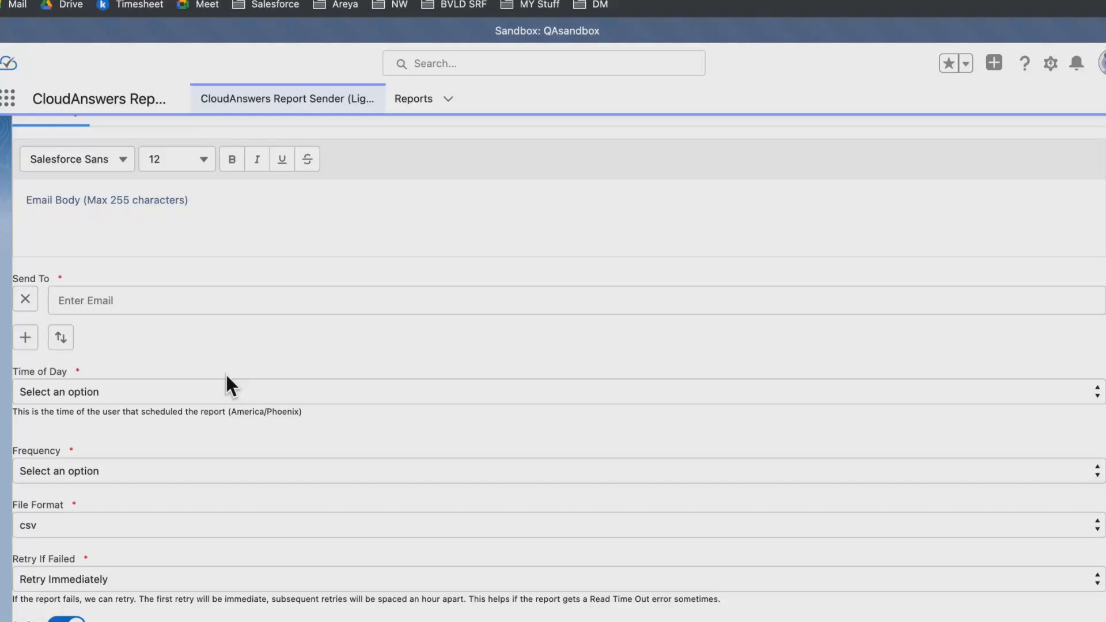
pyautogui.scroll(-3)
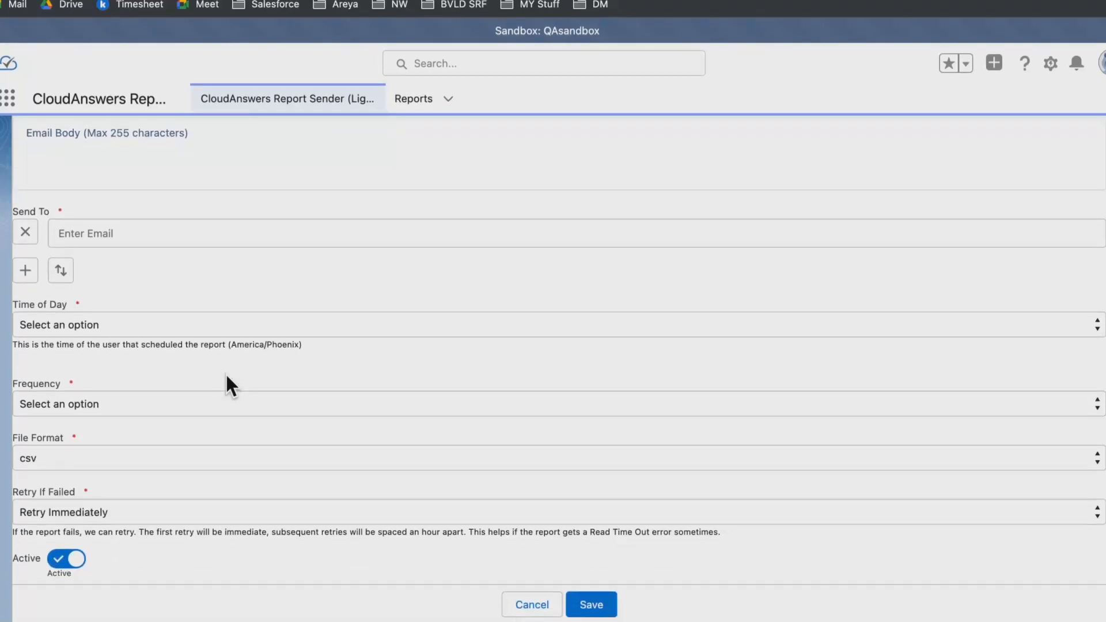
pyautogui.moveTo(145, 300)
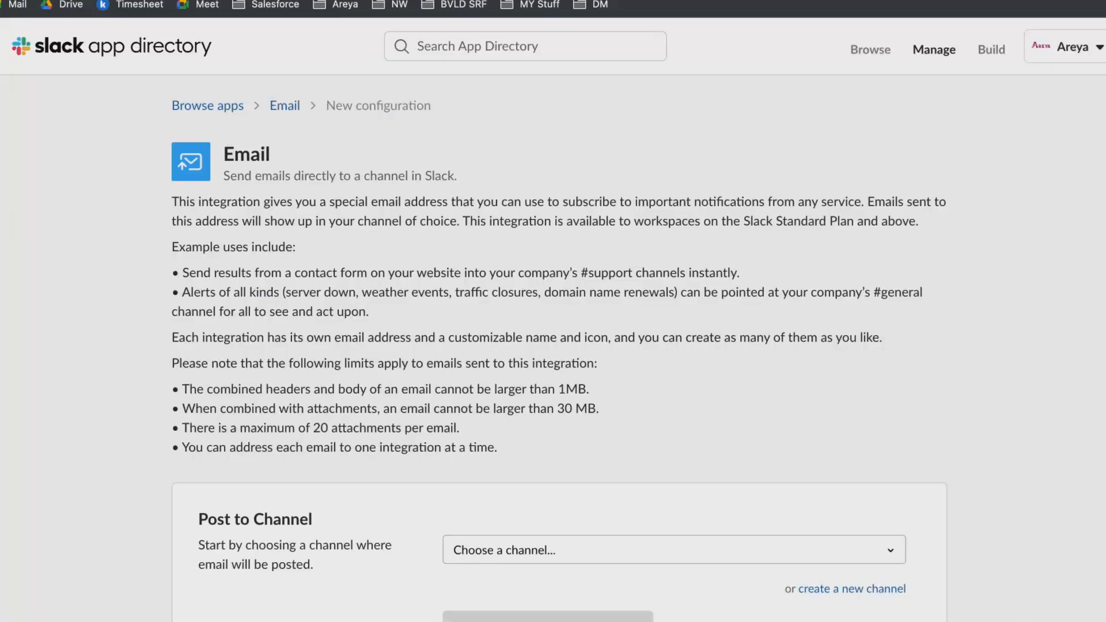
pyautogui.moveTo(471, 223)
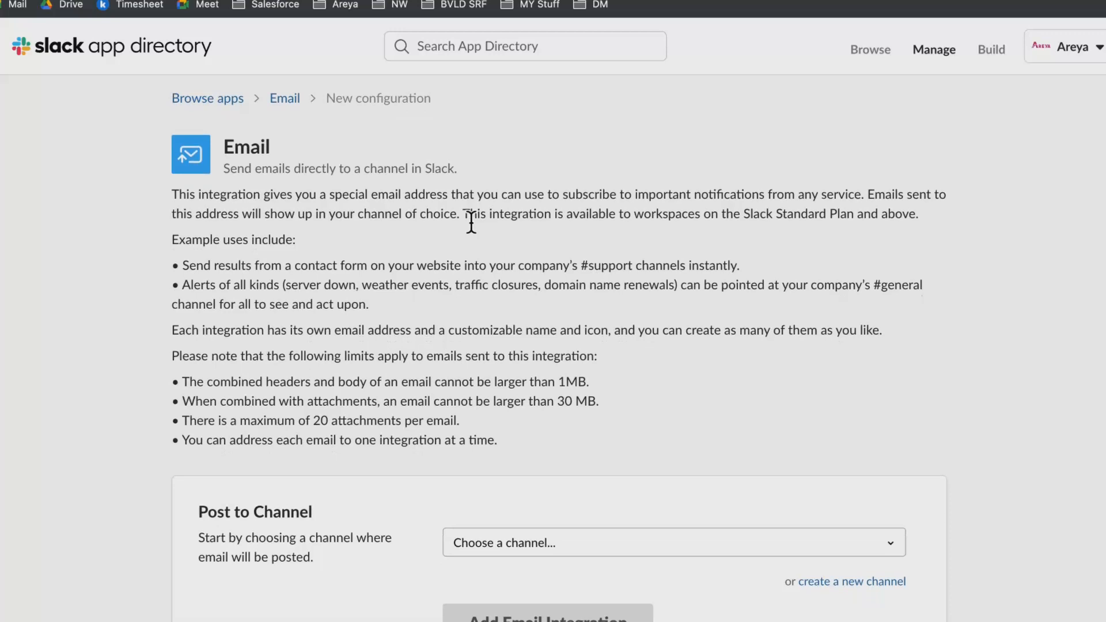
# - Add a Slack Email integration posting to #salesforce-reports and copy its generated address
pyautogui.scroll(-3)
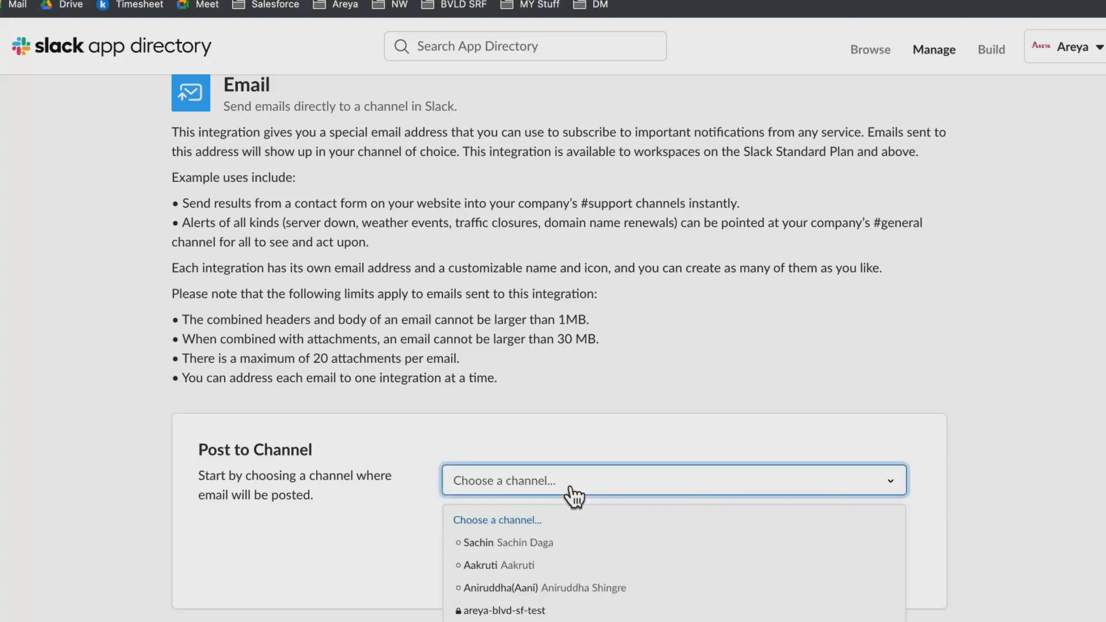
pyautogui.write('salesforce-reports')
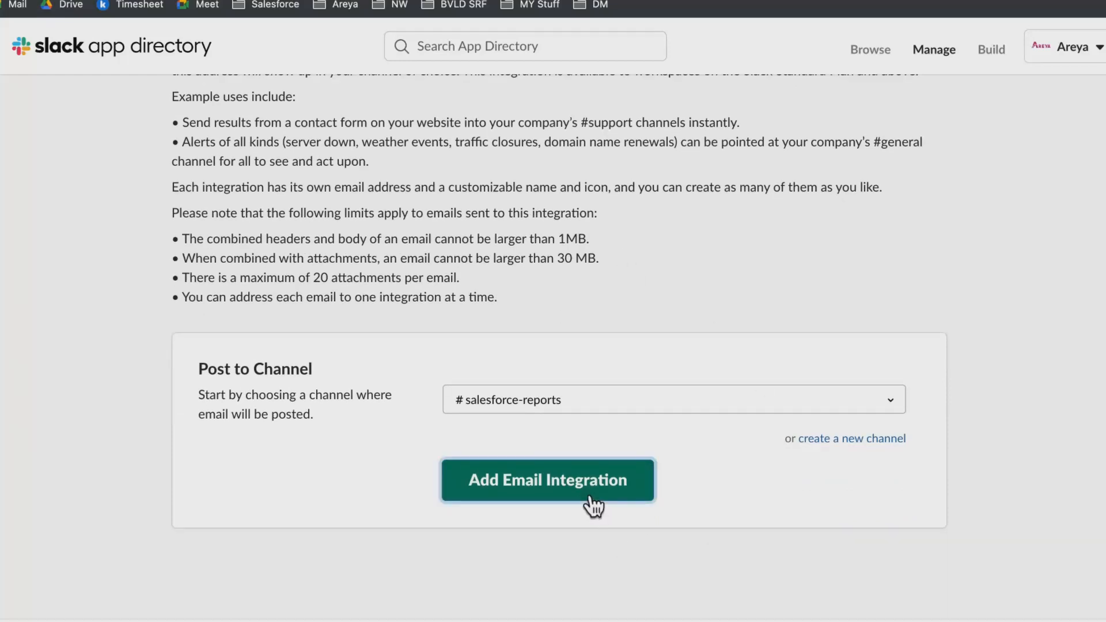
pyautogui.click(547, 479)
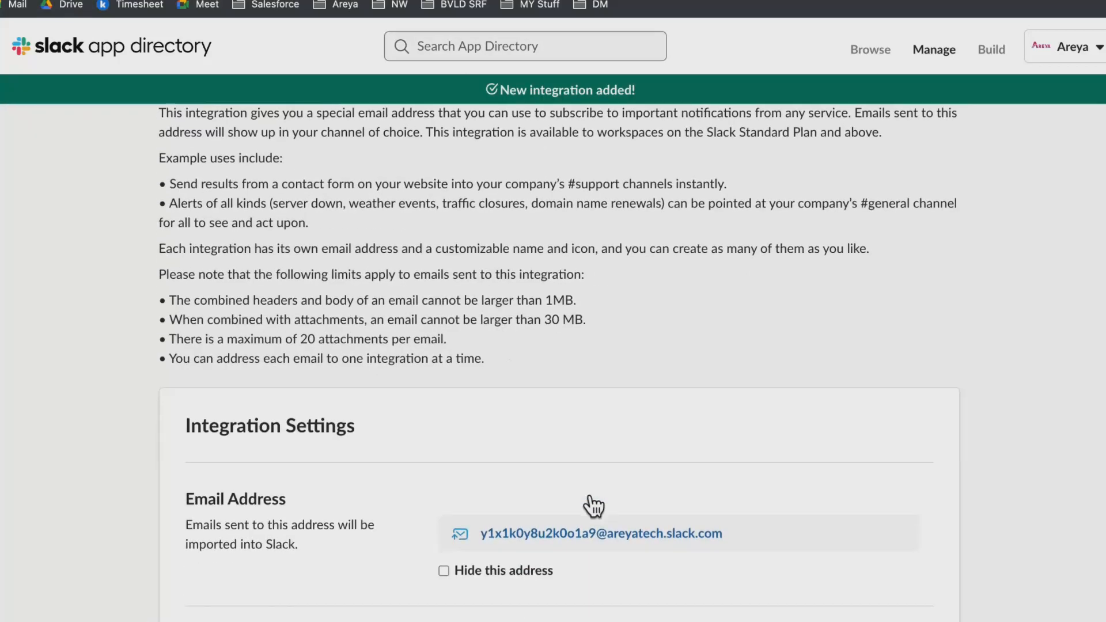
pyautogui.scroll(-3)
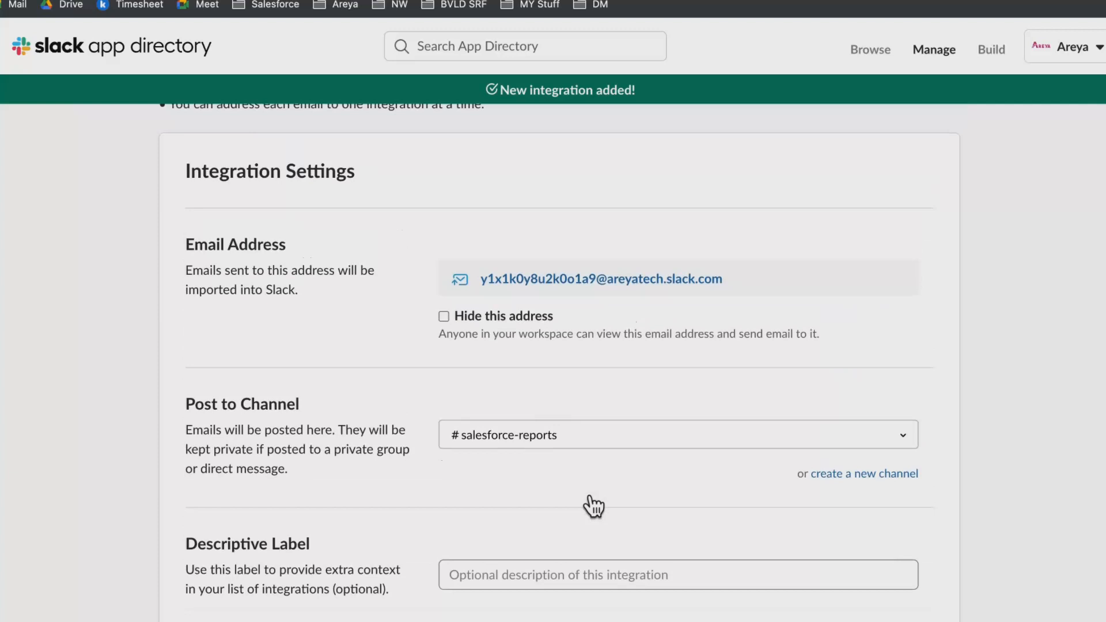
pyautogui.scroll(3)
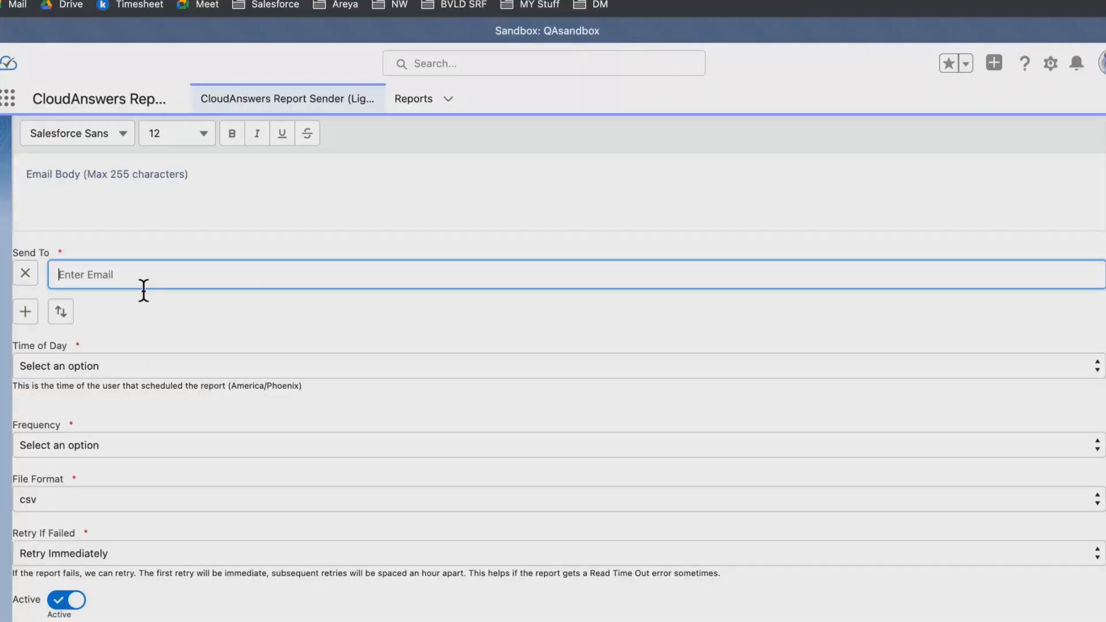
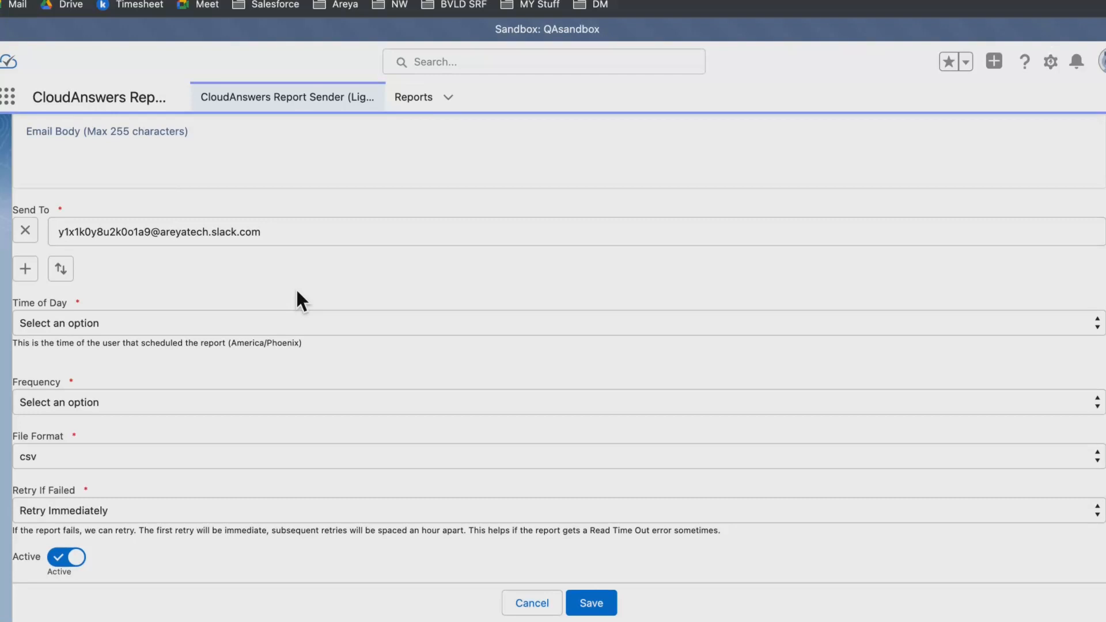
pyautogui.click(550, 323)
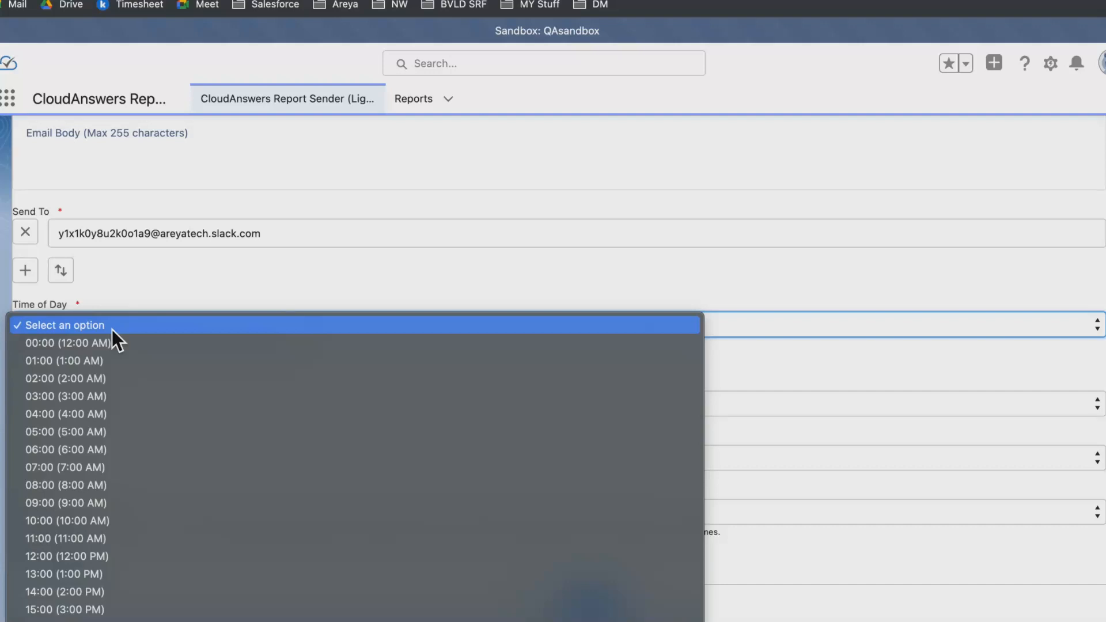
pyautogui.moveTo(99, 490)
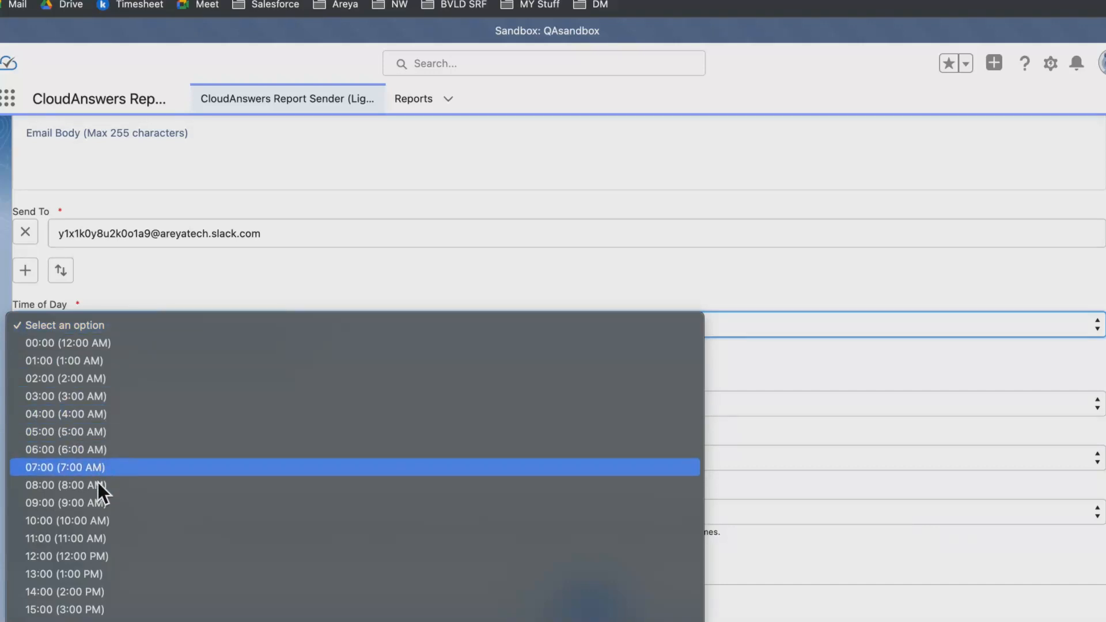
# - Set Time of Day to 8:00 AM, Frequency to Every Weekday, and Retry Two Times
pyautogui.click(65, 484)
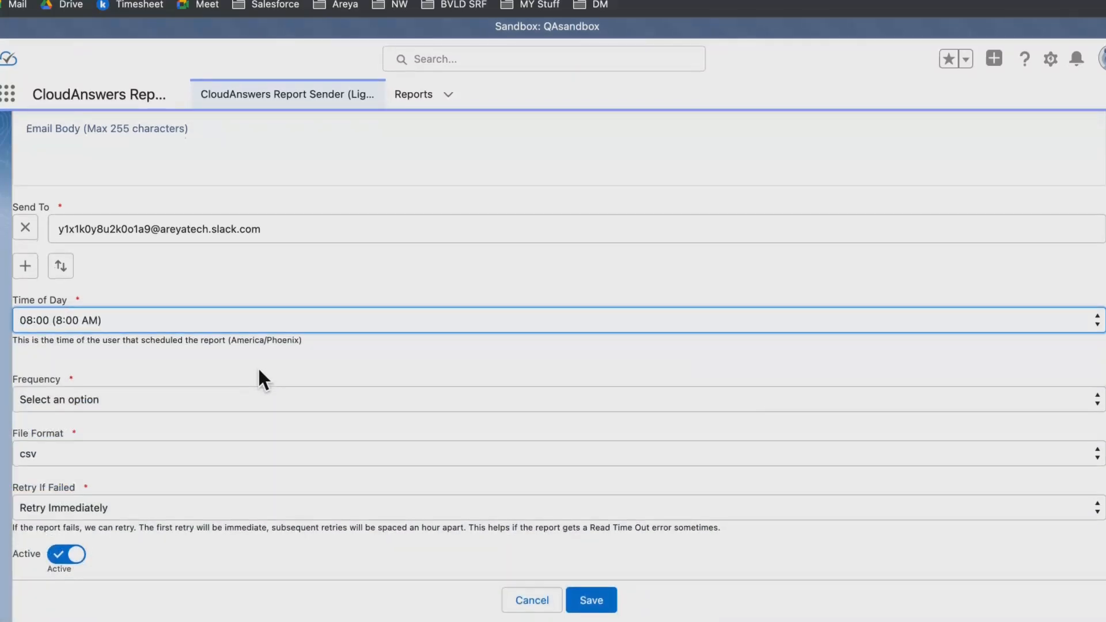
pyautogui.click(550, 399)
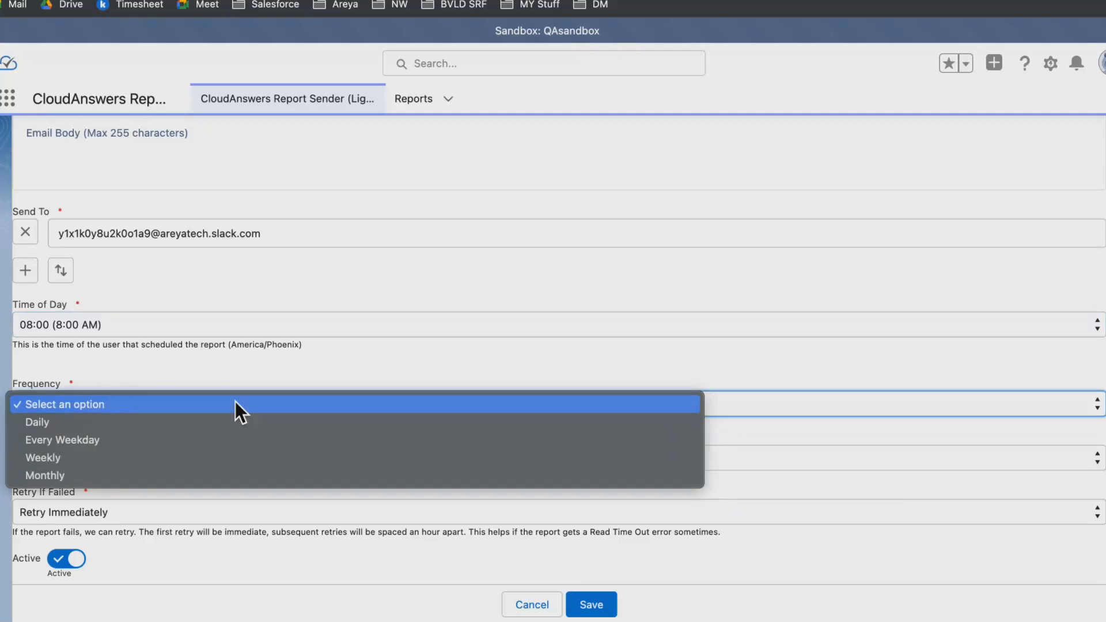
pyautogui.moveTo(238, 439)
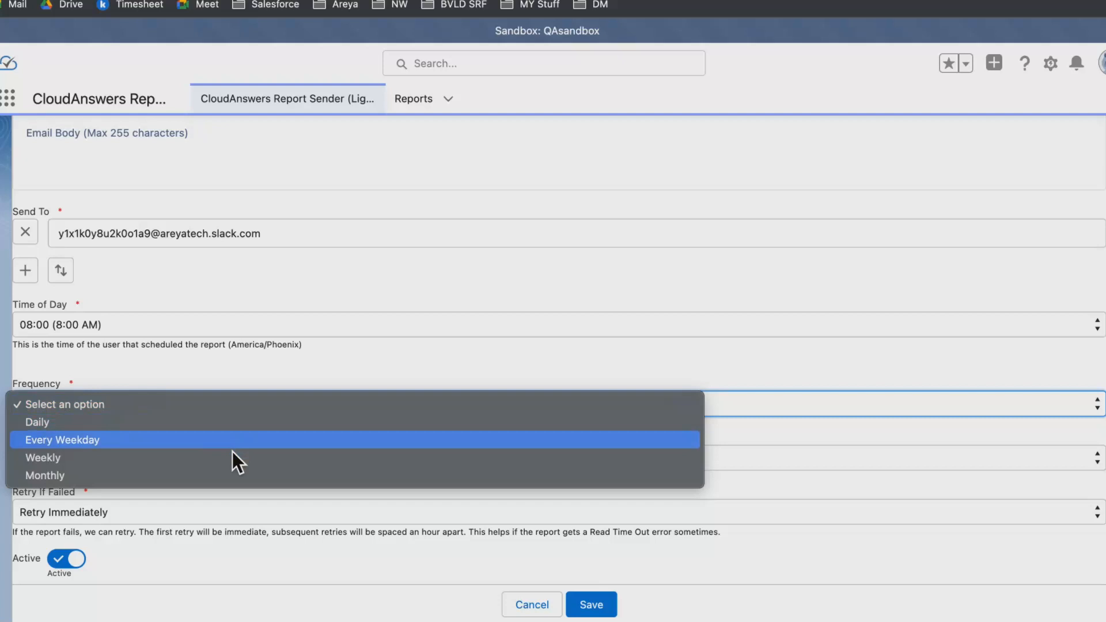
pyautogui.click(62, 440)
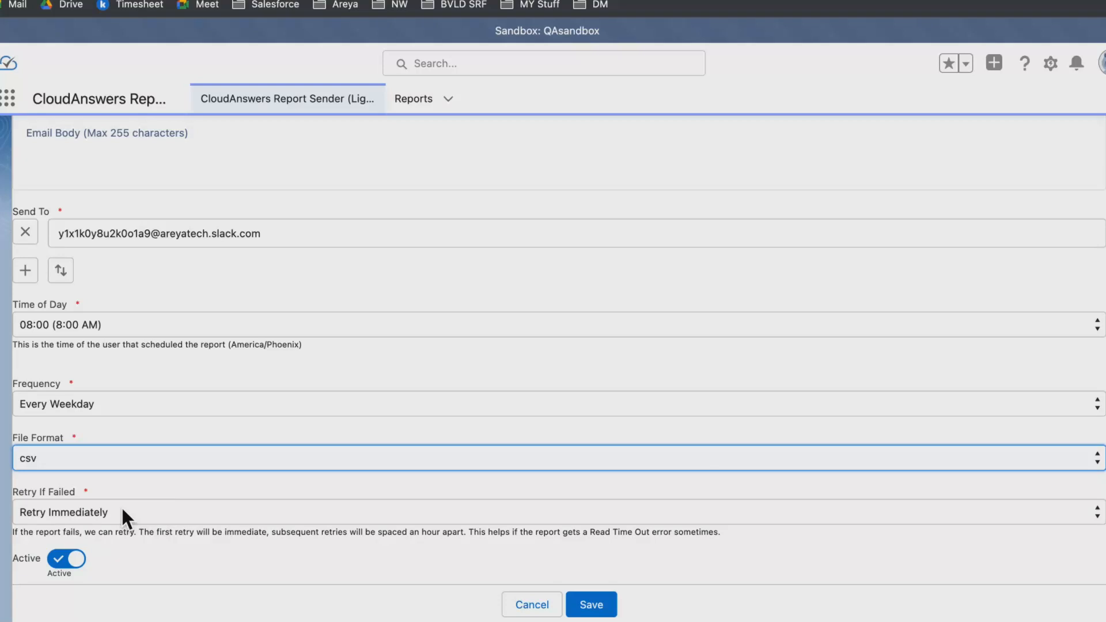
pyautogui.moveTo(134, 526)
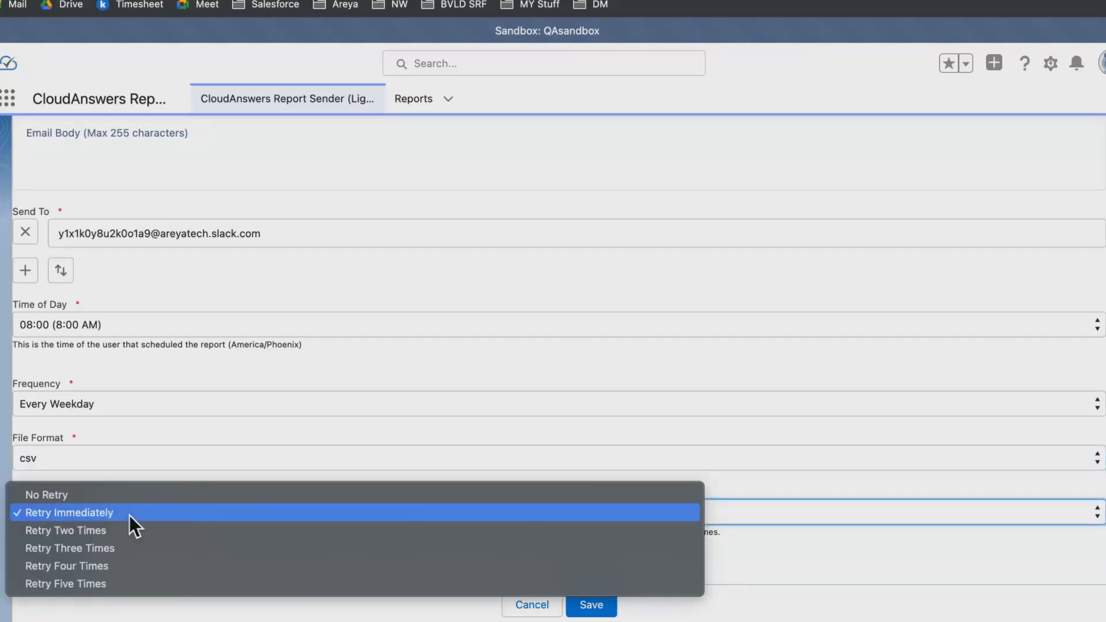
pyautogui.moveTo(134, 531)
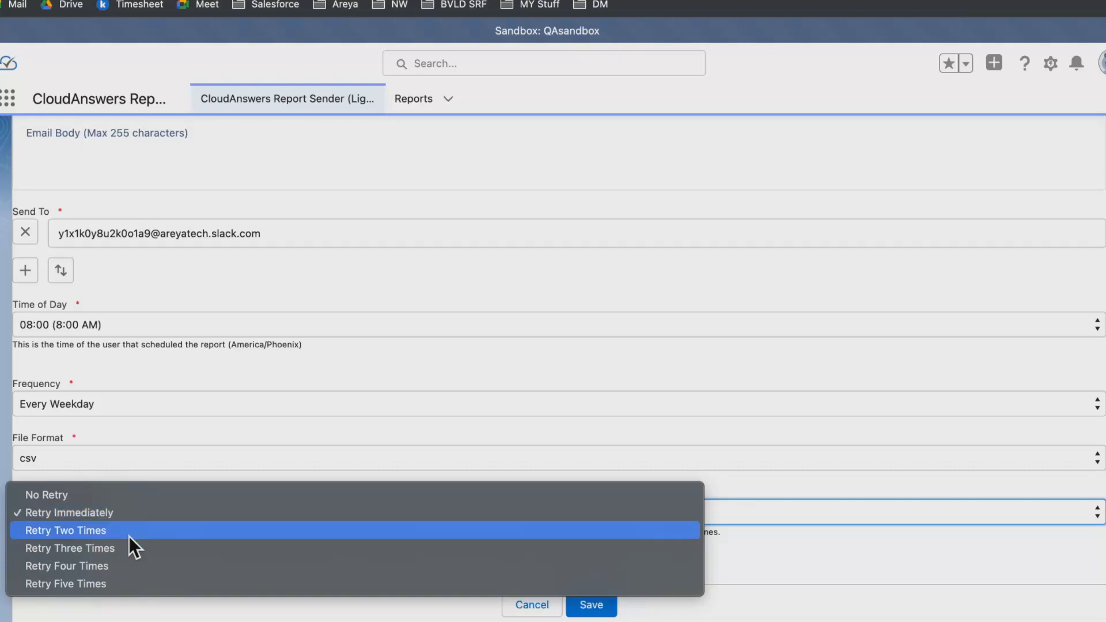
pyautogui.click(66, 530)
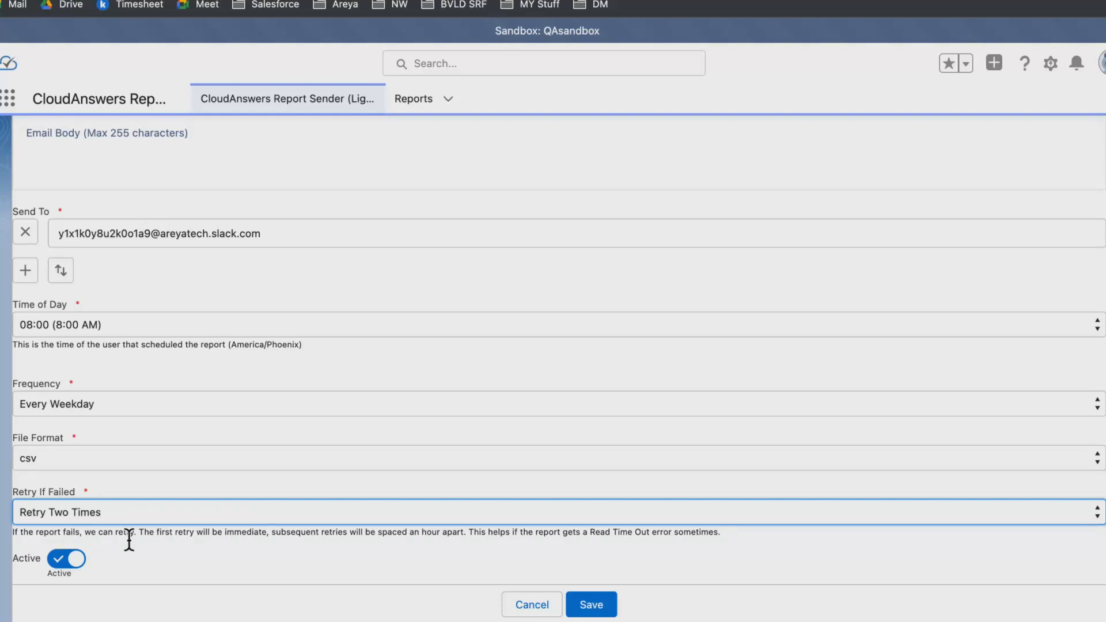
pyautogui.scroll(3)
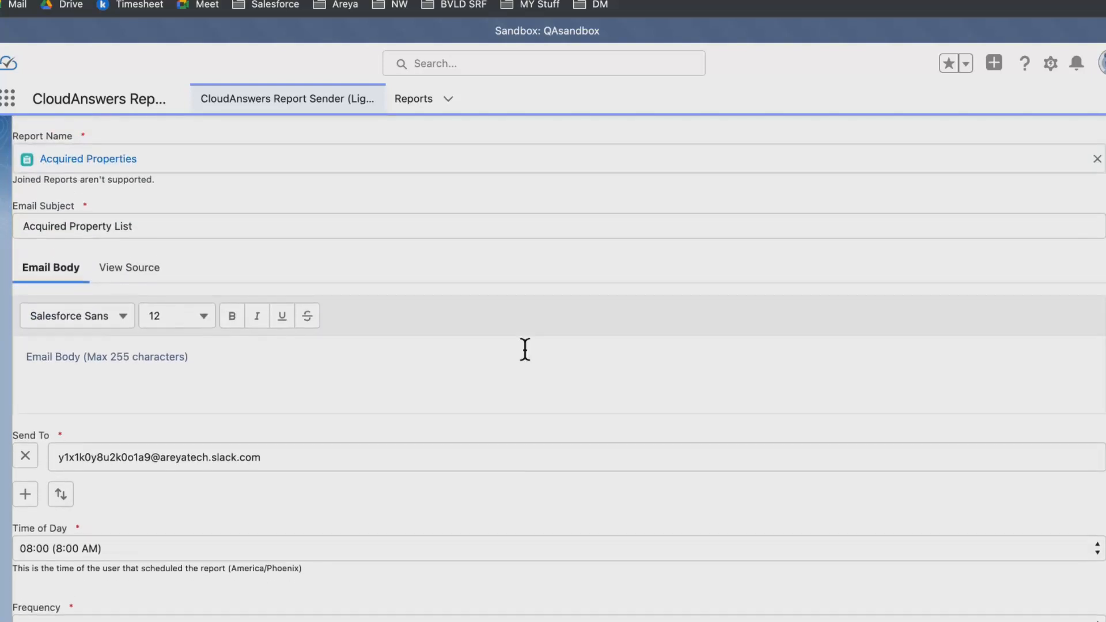
pyautogui.scroll(-3)
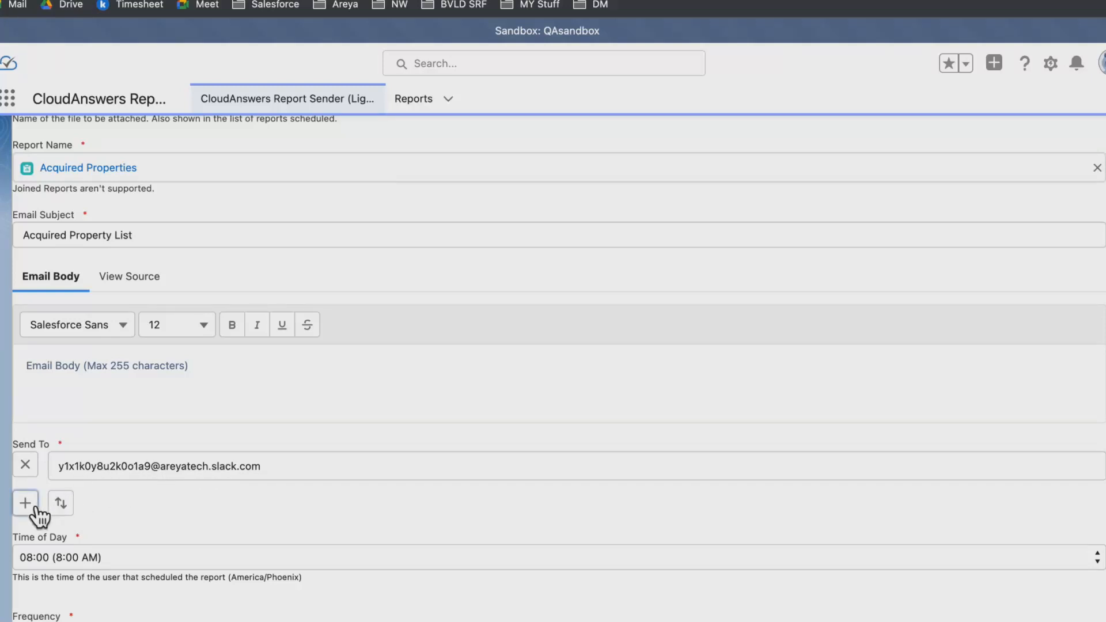
pyautogui.click(25, 502)
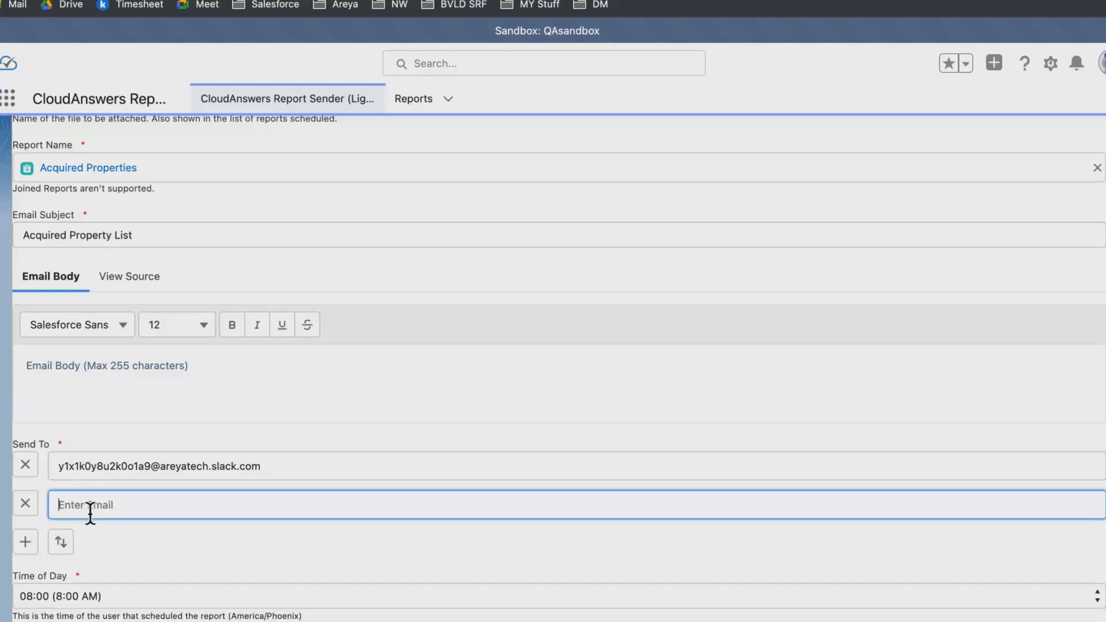
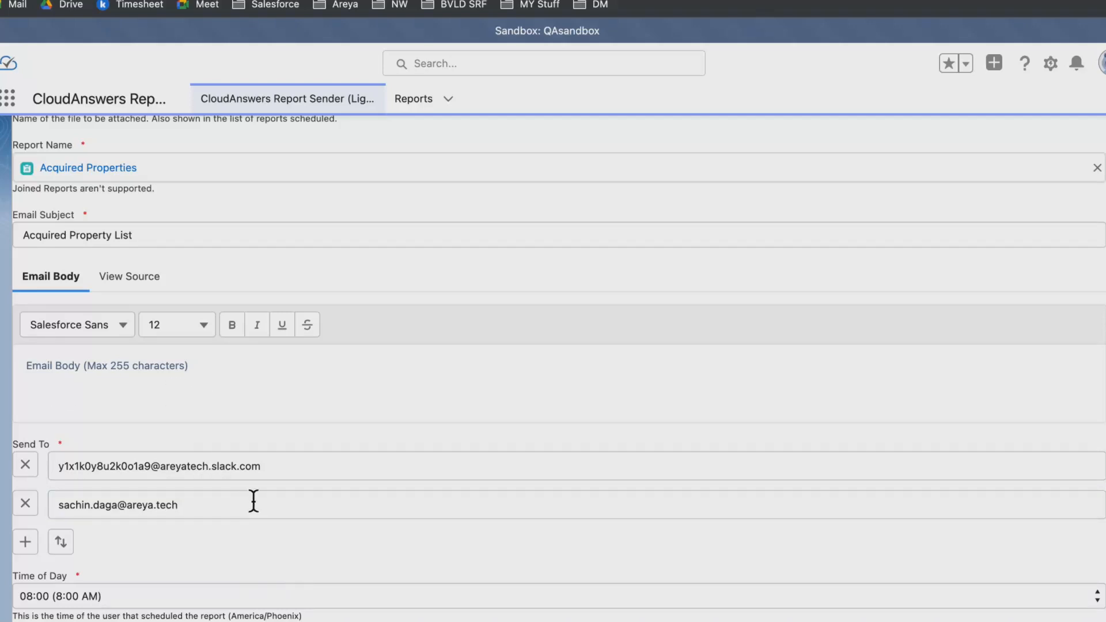
pyautogui.click(175, 396)
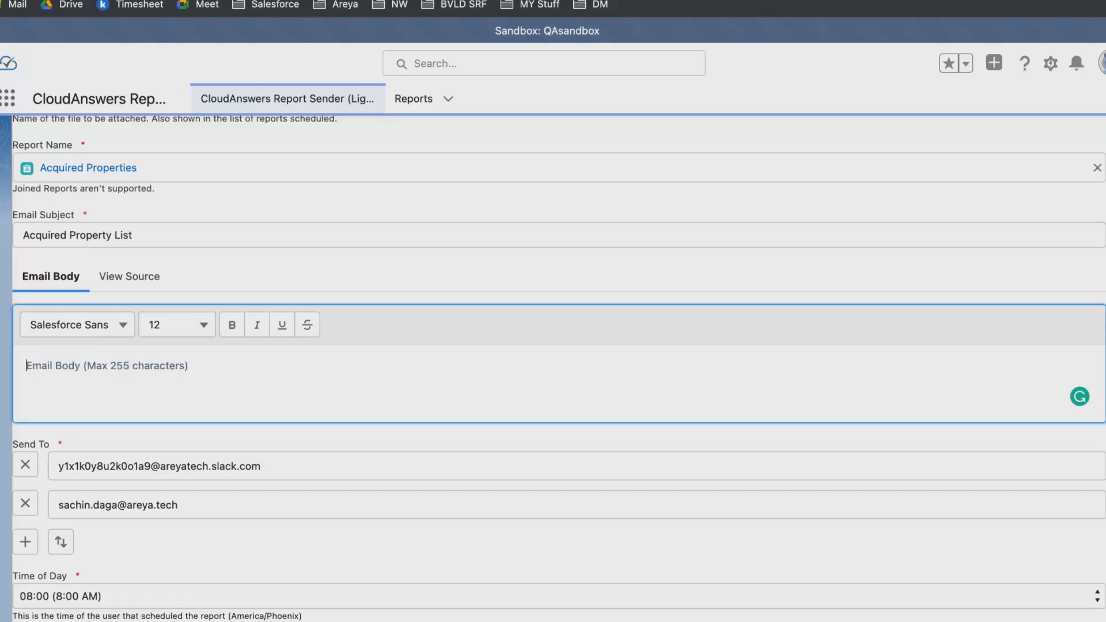
# - Write the email body: 'Hi', 'This is a Test report from Salesforce.', 'Thank You'
pyautogui.write('Hi ,')
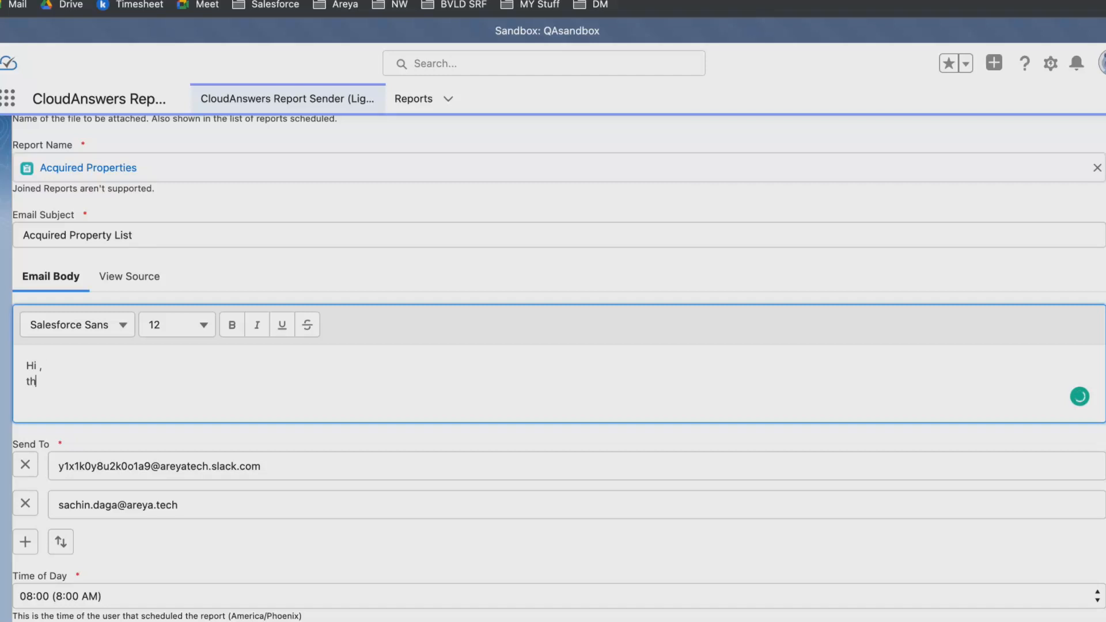
pyautogui.press('Backspace')
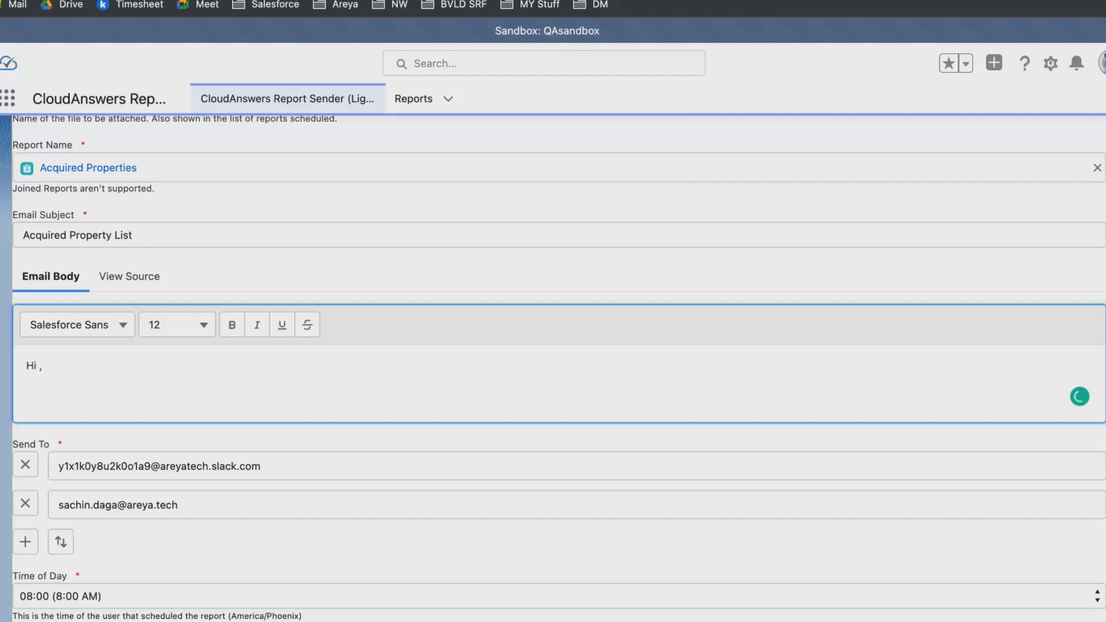
pyautogui.write('This isa')
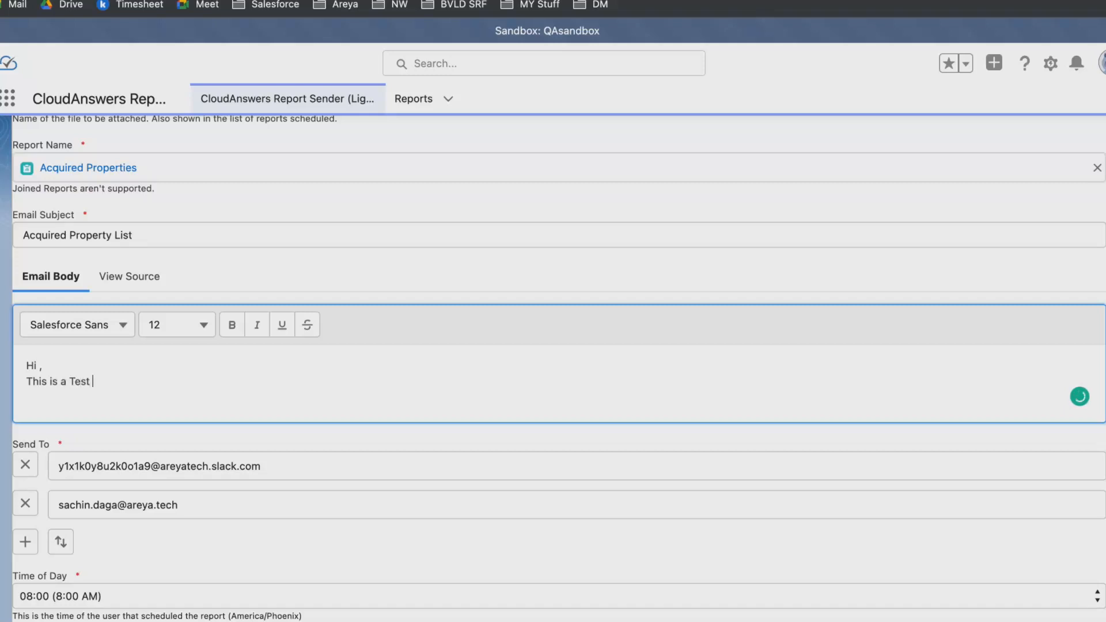
pyautogui.write('r')
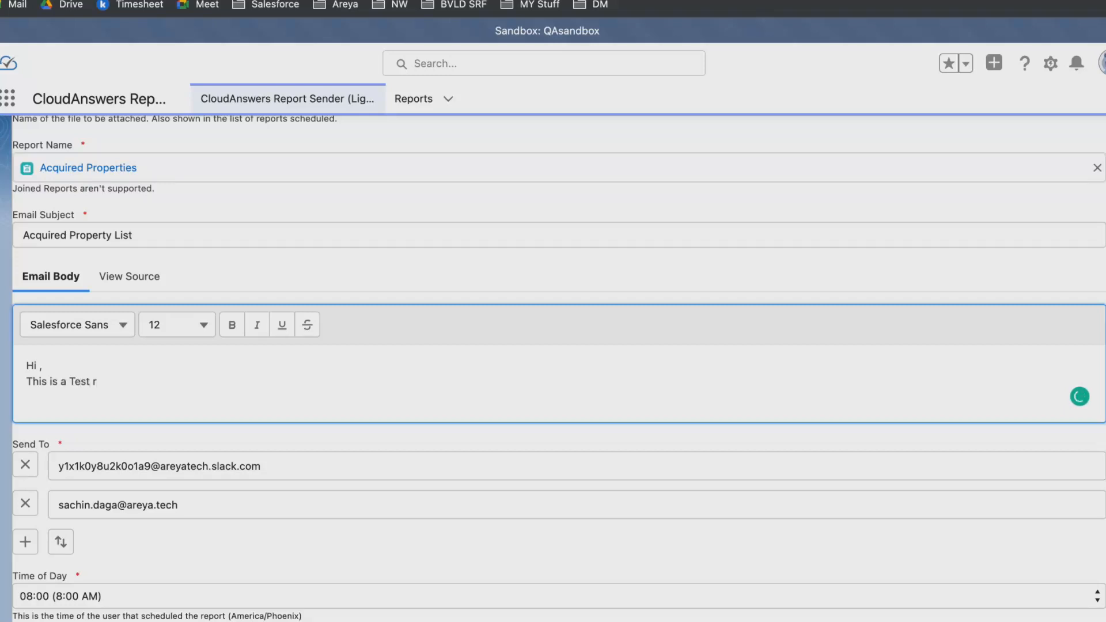
pyautogui.write('eport f')
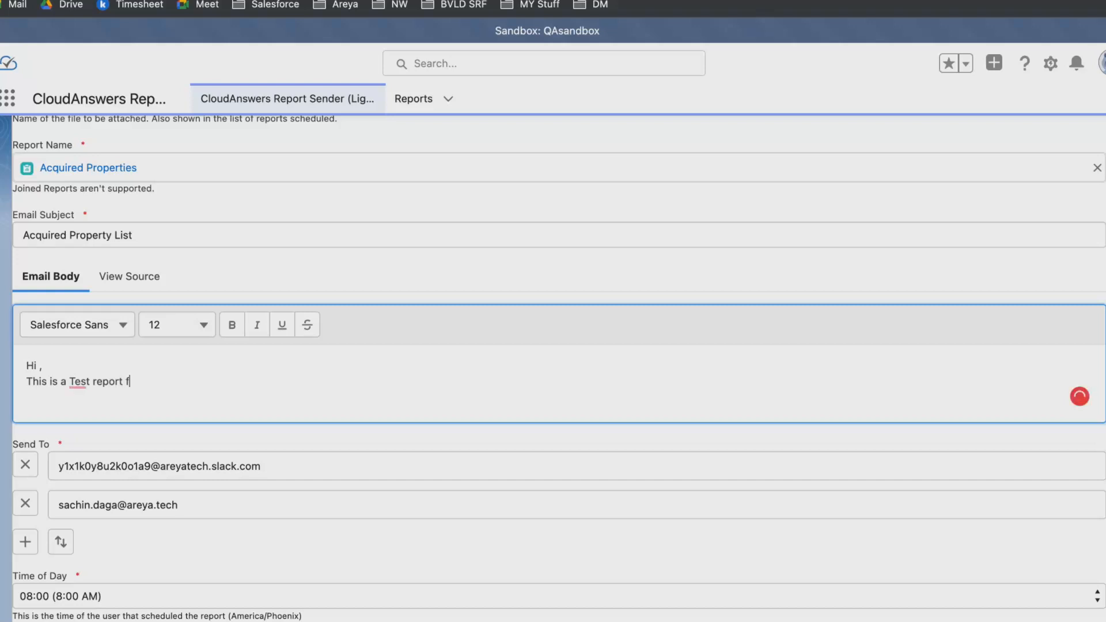
pyautogui.write('rom')
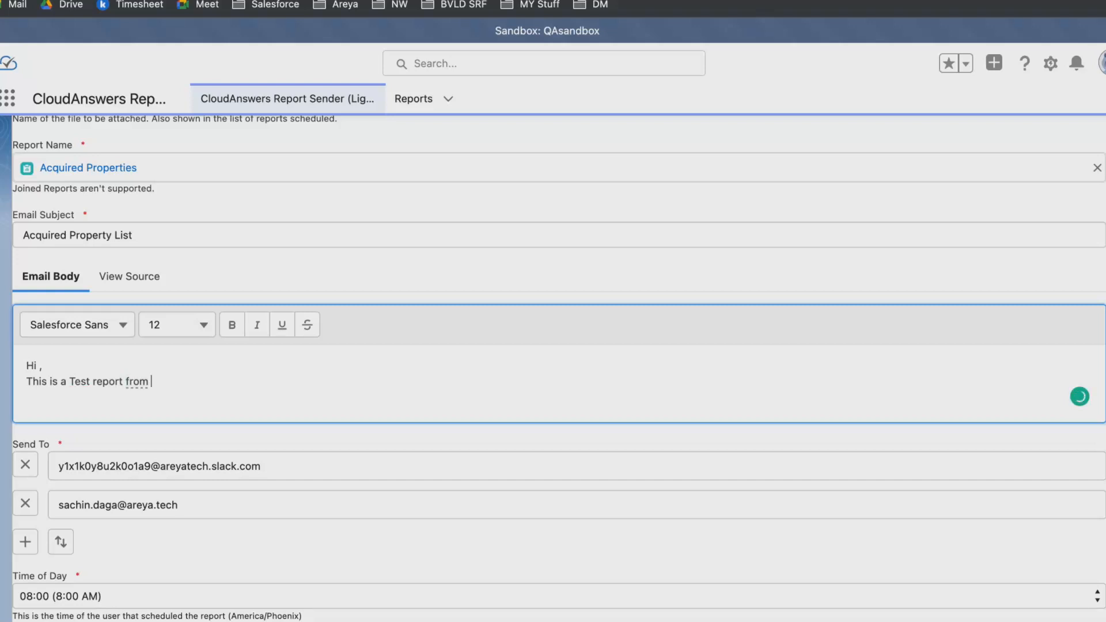
pyautogui.write('Salesforc')
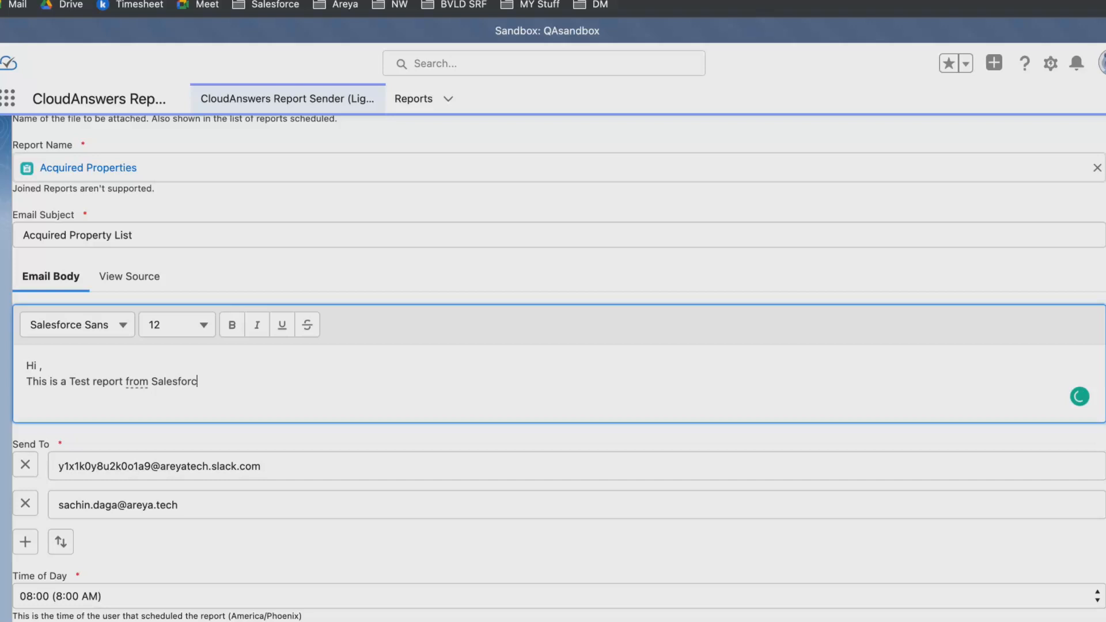
pyautogui.write('e.')
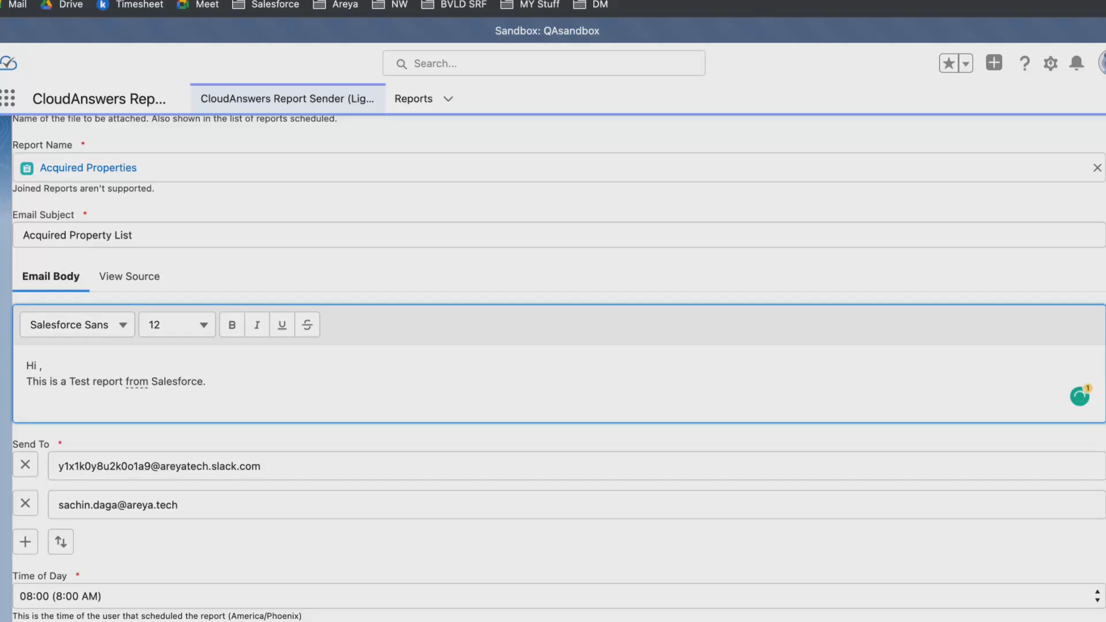
pyautogui.write('h')
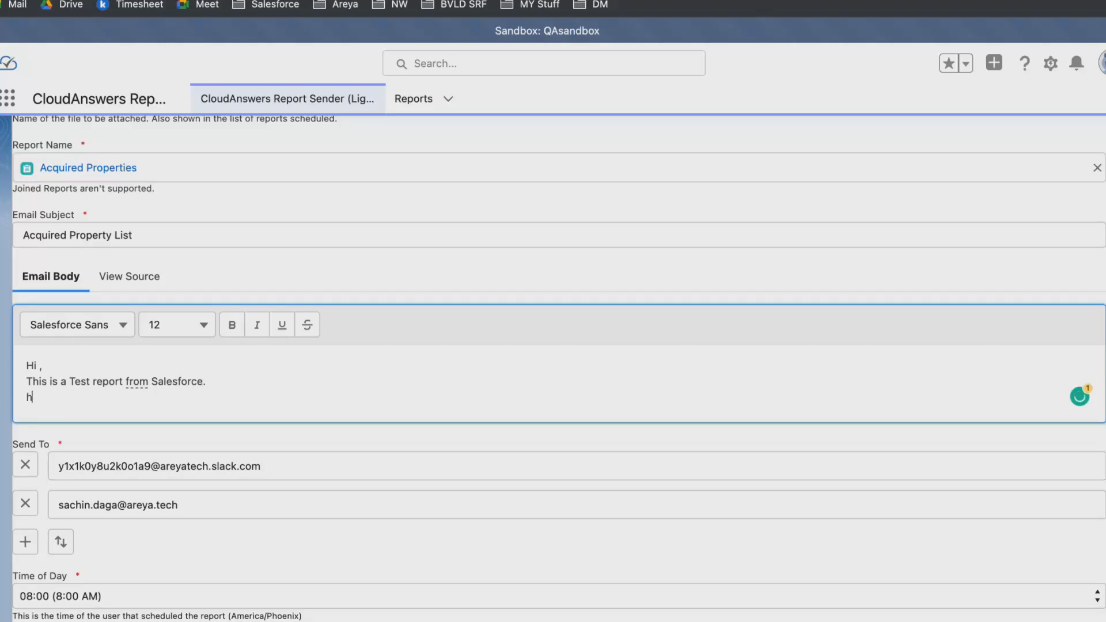
pyautogui.write('Thank')
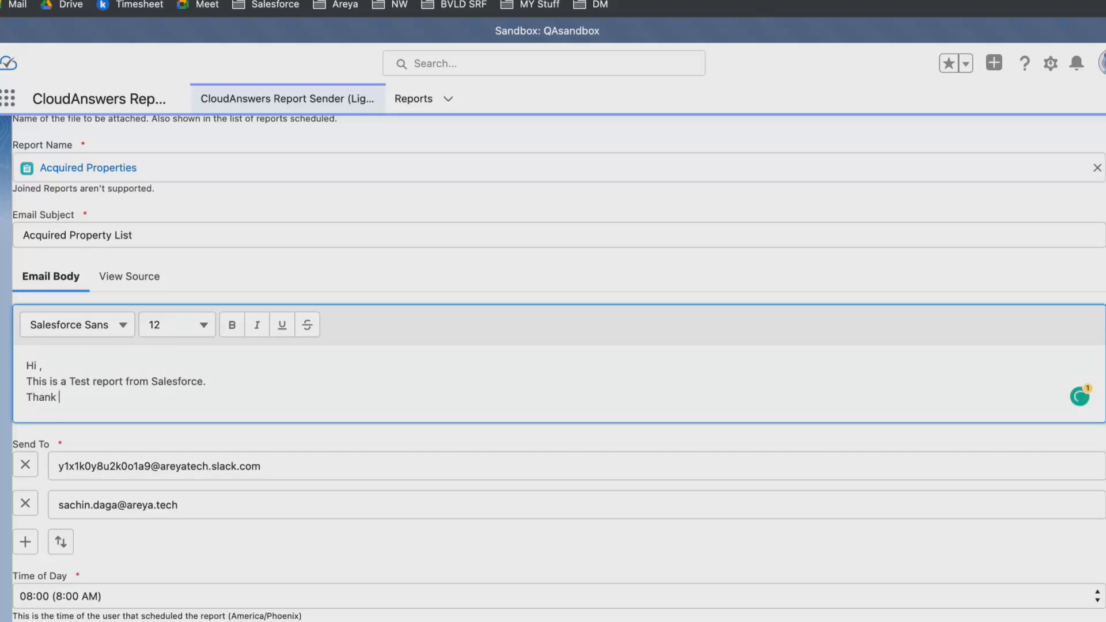
pyautogui.write('You')
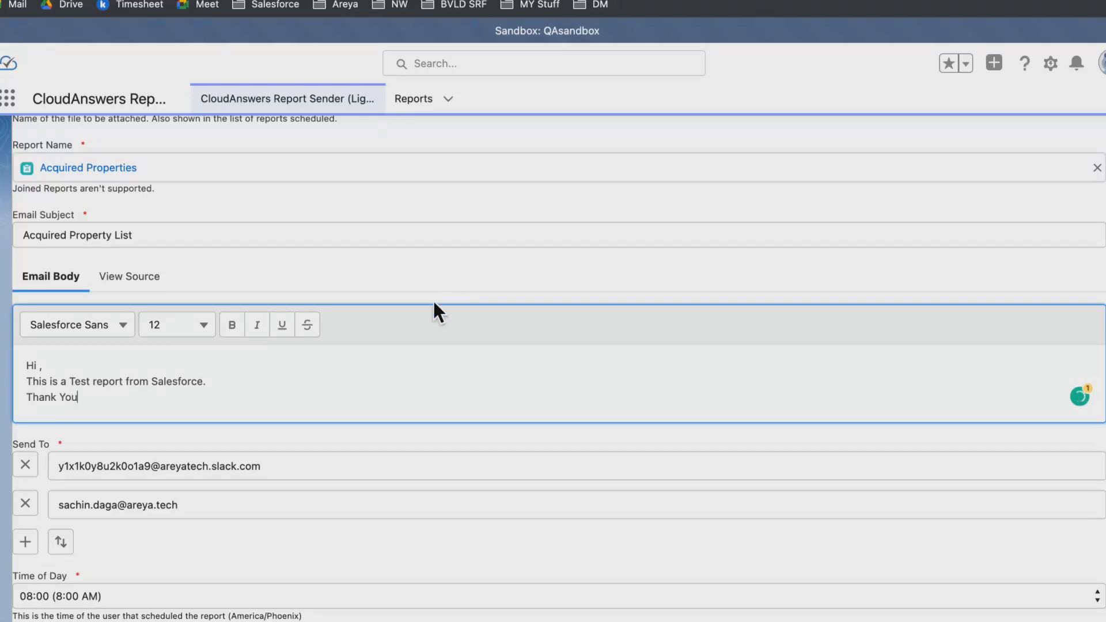
pyautogui.scroll(-3)
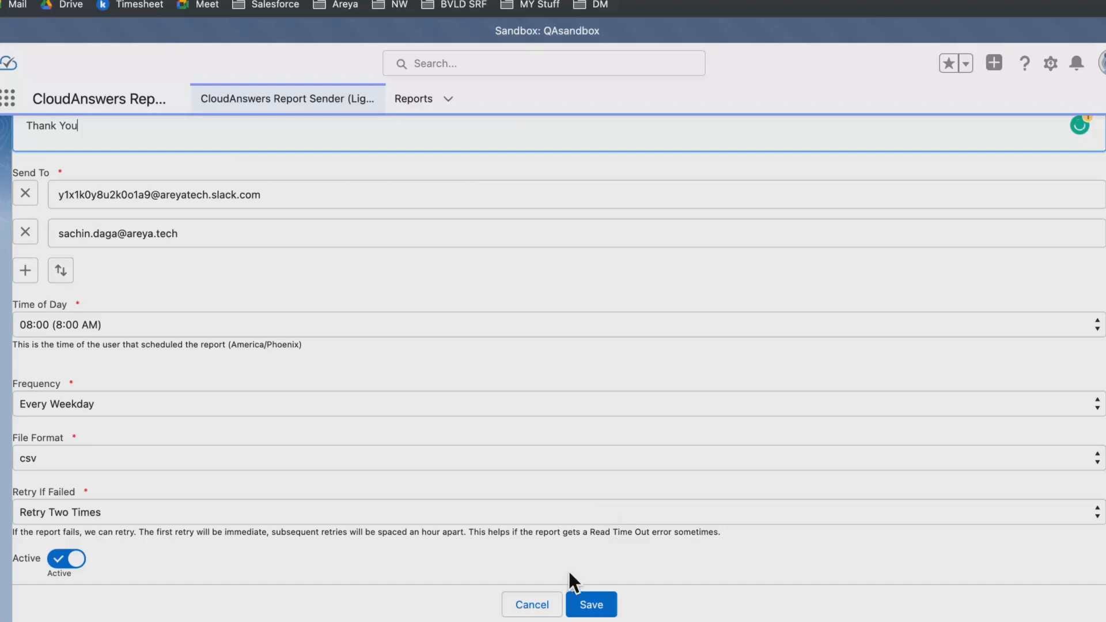
# - Save the schedule, then Send Now on the Acquired Properties row
pyautogui.click(591, 605)
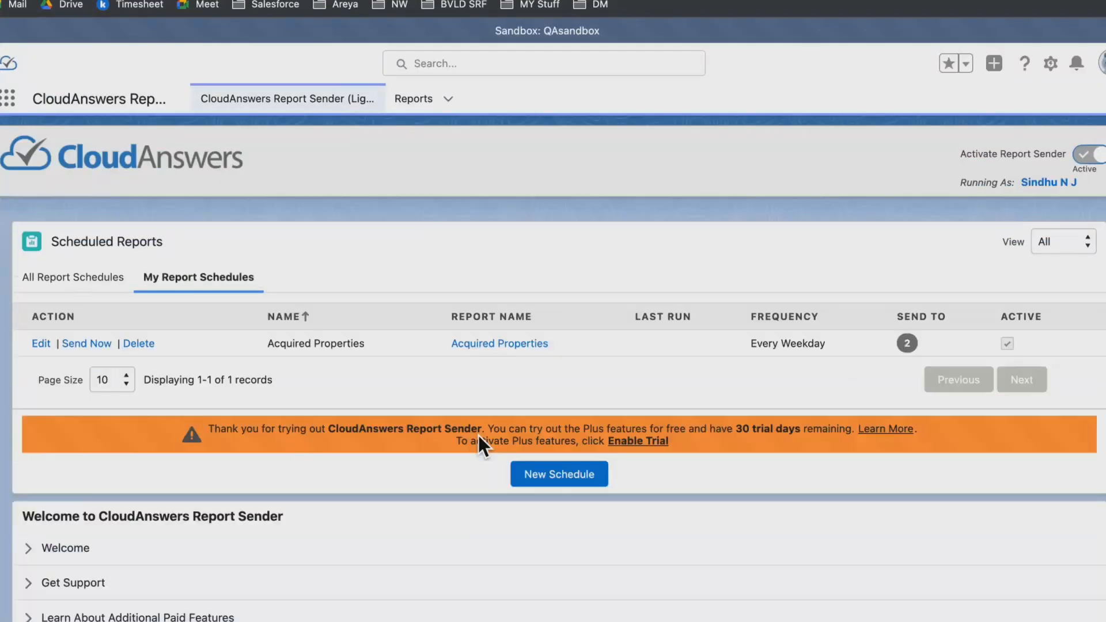
pyautogui.moveTo(539, 360)
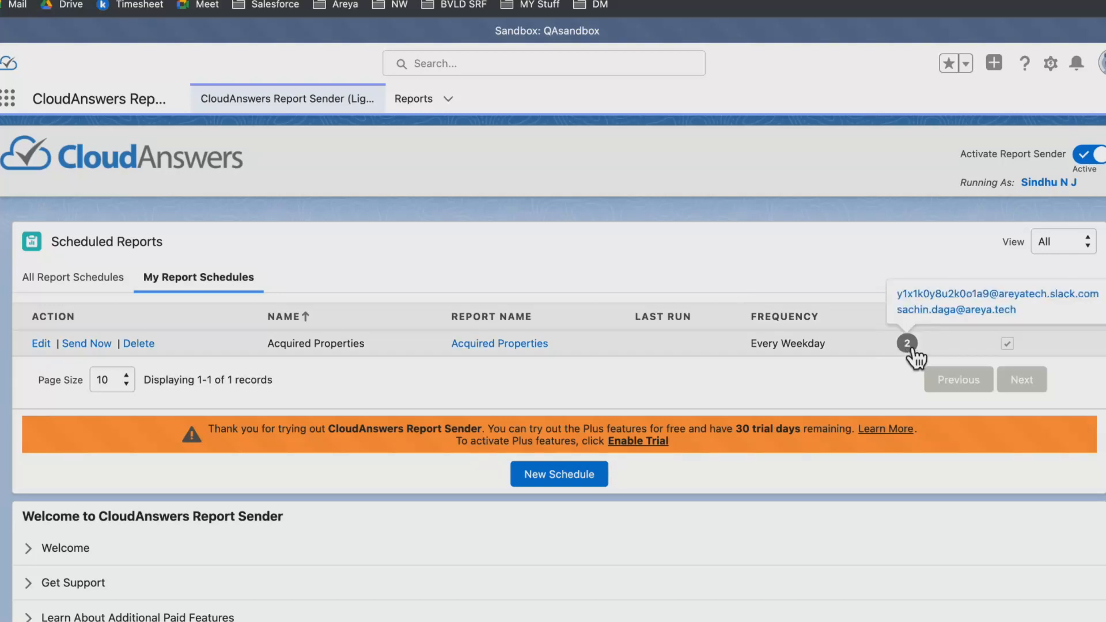
pyautogui.moveTo(792, 365)
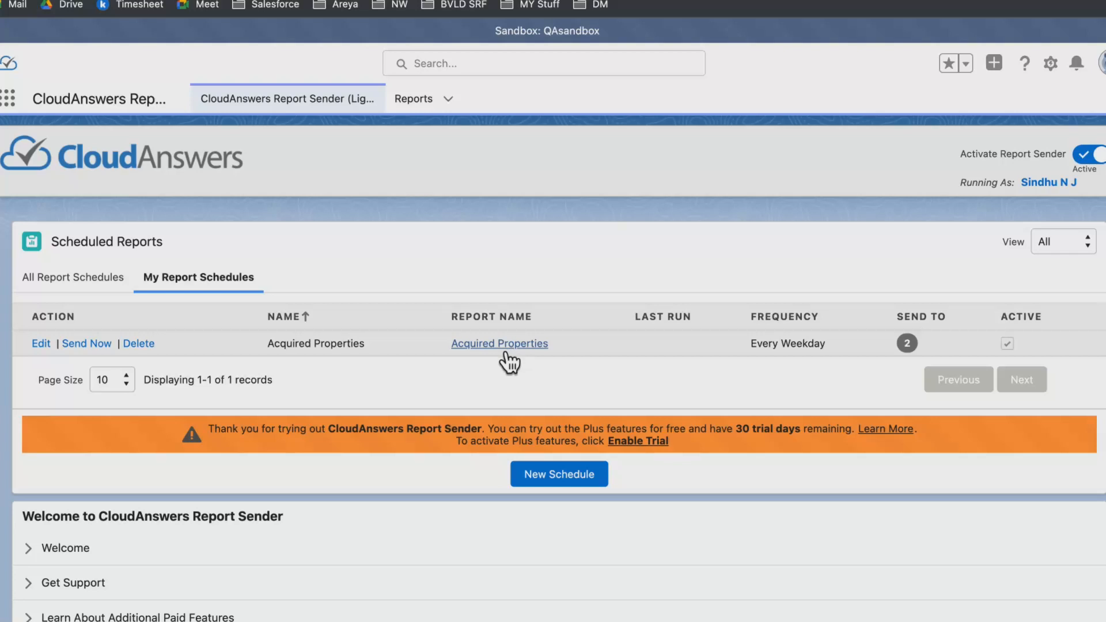
pyautogui.moveTo(374, 399)
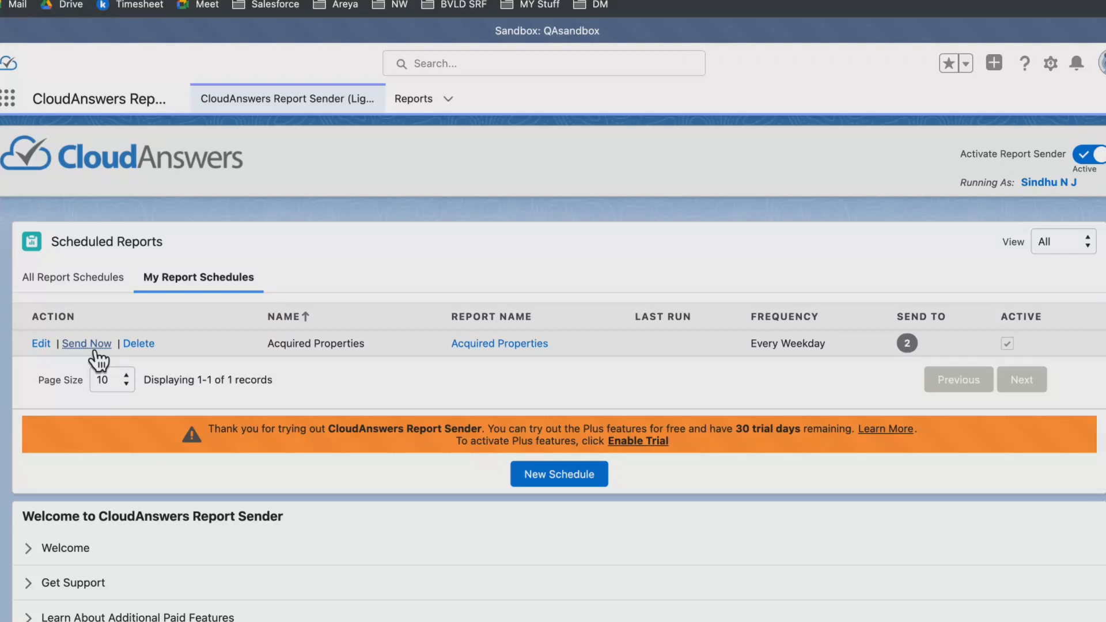
pyautogui.click(86, 343)
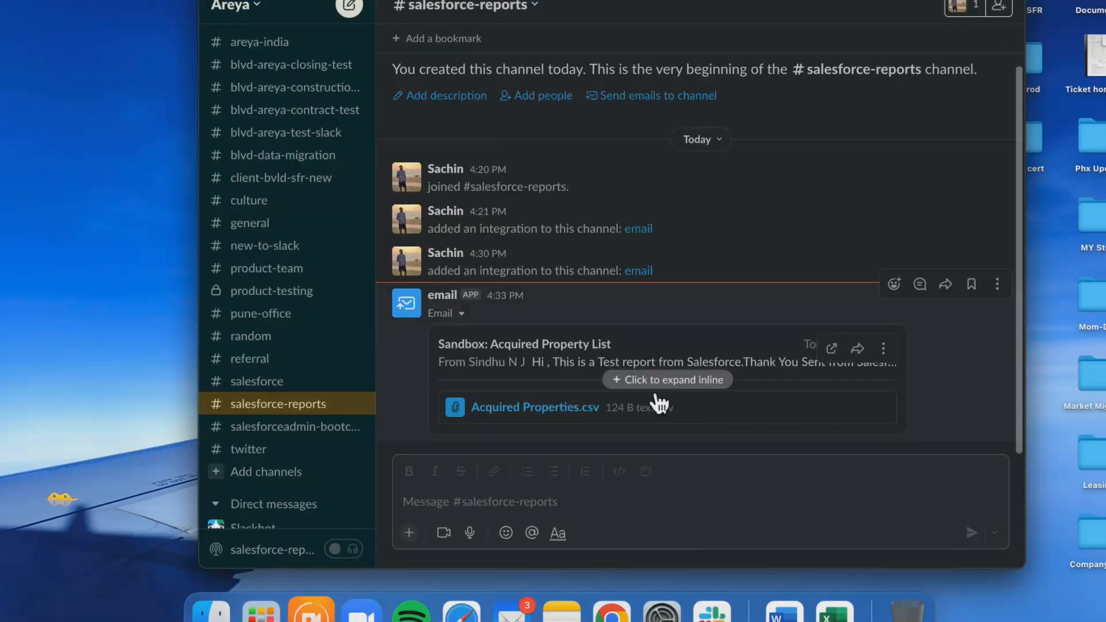
pyautogui.moveTo(529, 345)
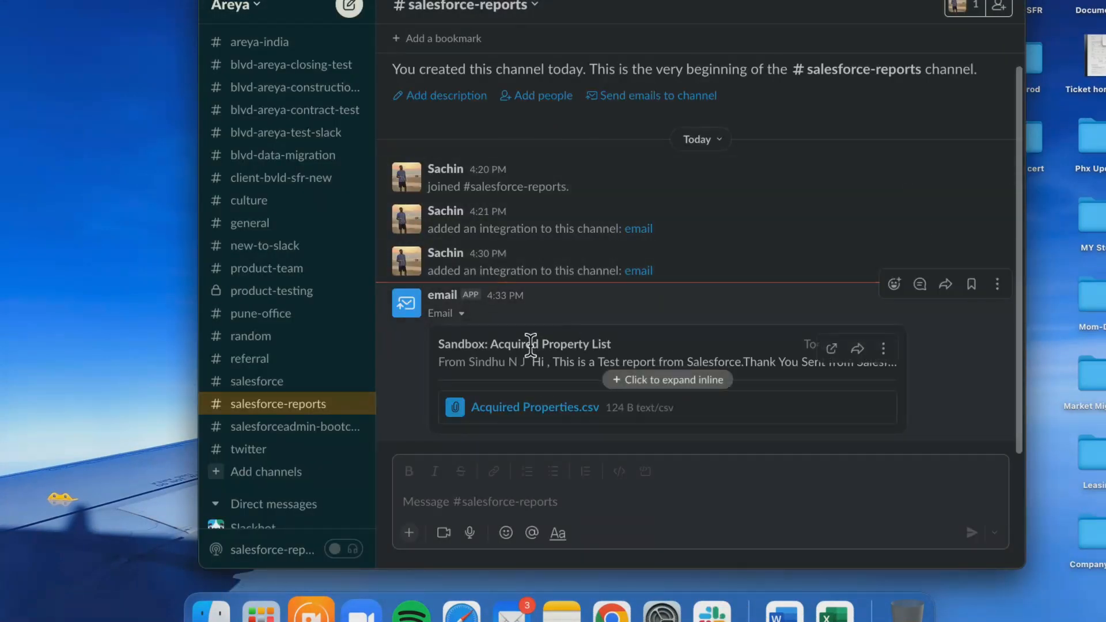
# - Expand the Acquired Property List email inline and scroll to its CSV attachment
pyautogui.click(666, 380)
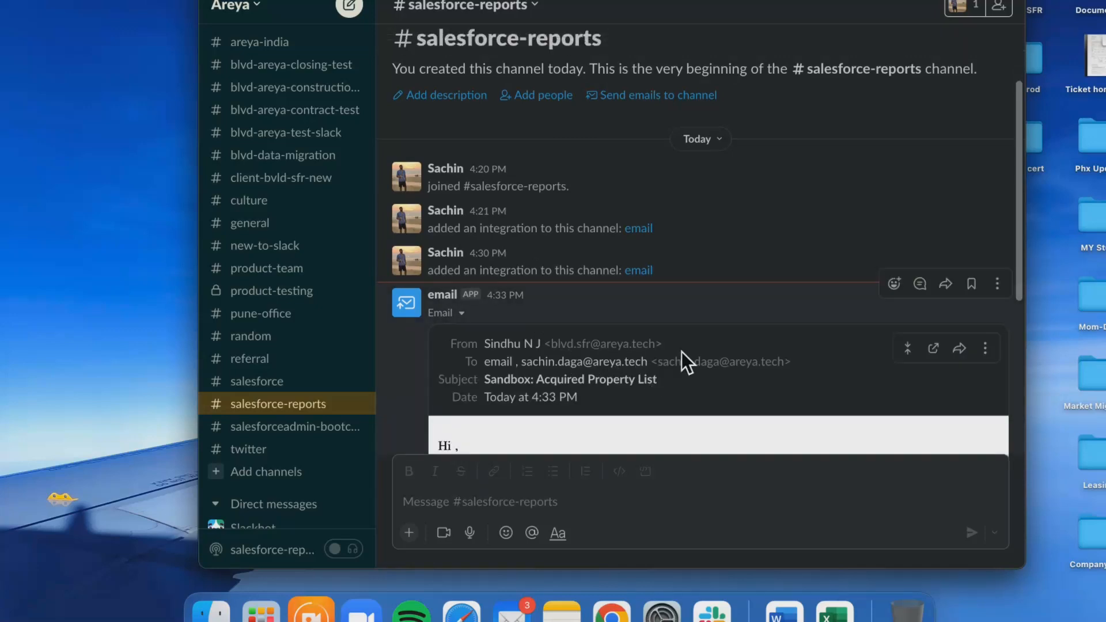
pyautogui.scroll(-3)
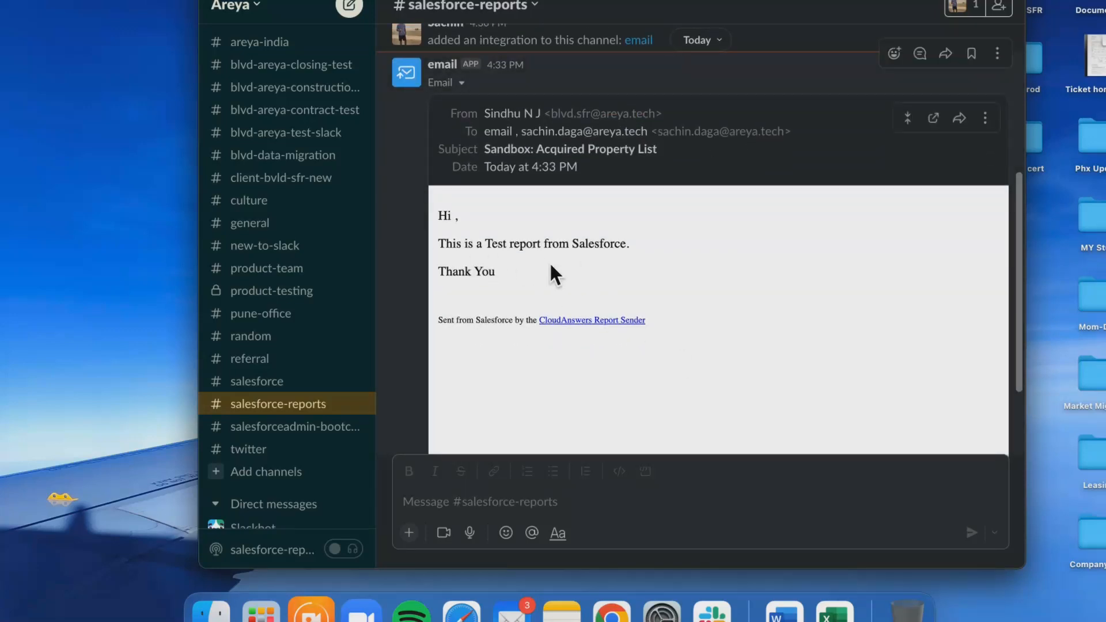
pyautogui.moveTo(617, 289)
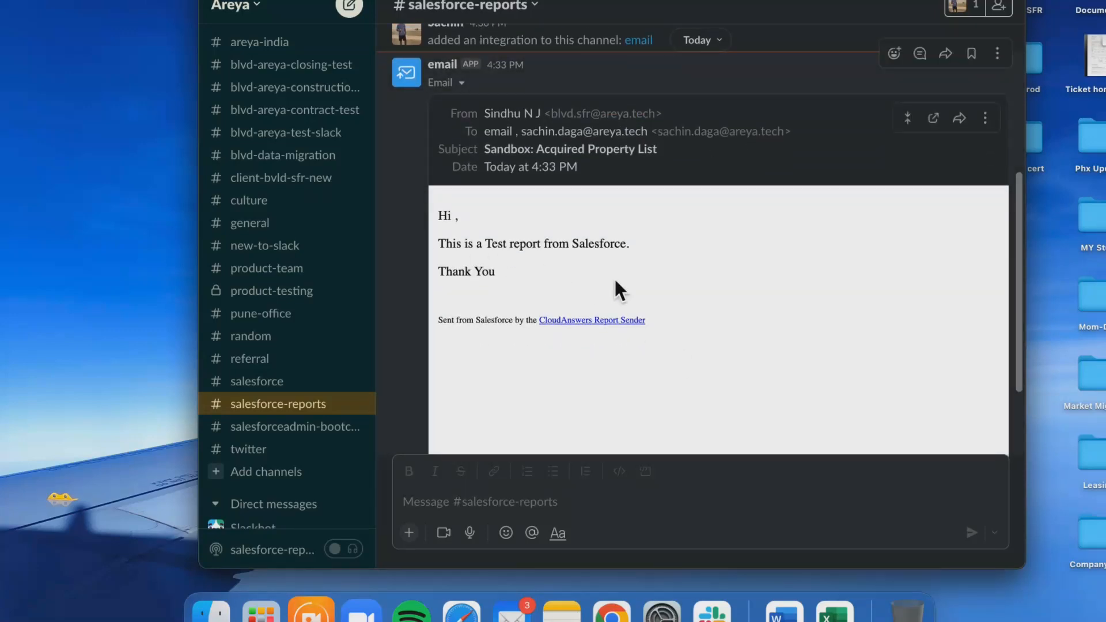
pyautogui.scroll(-3)
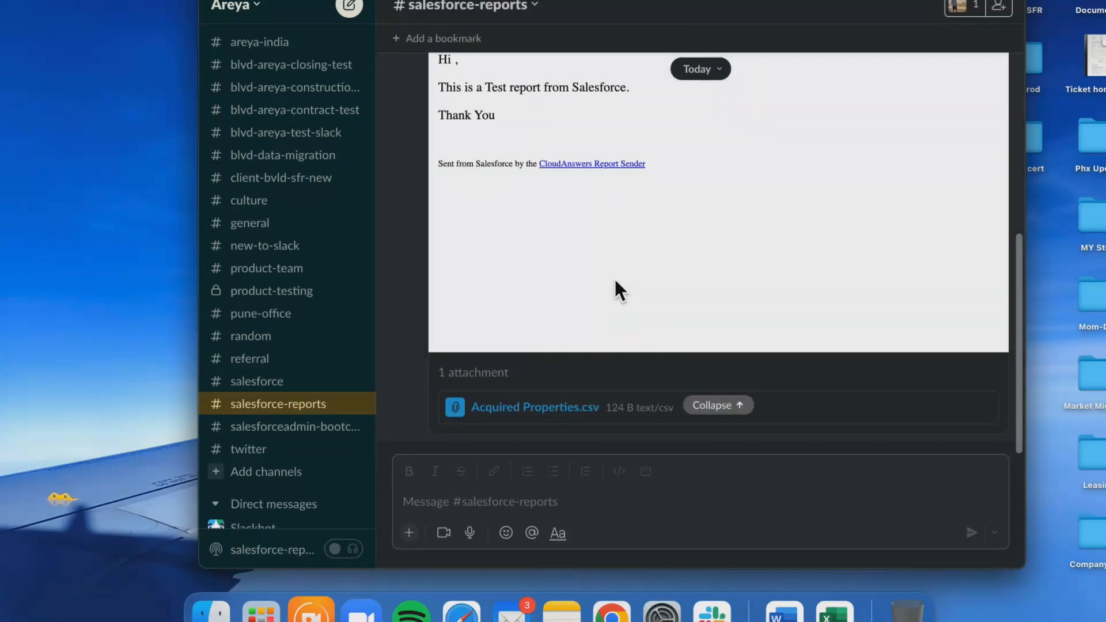
pyautogui.rightClick(535, 407)
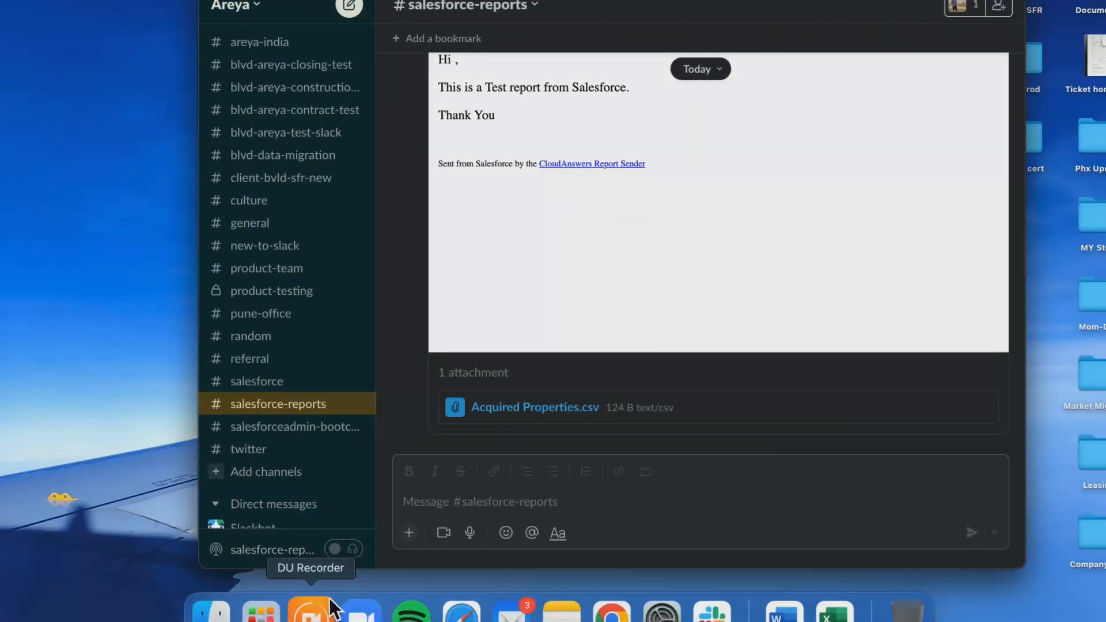
# - Open Acquired Pipelines (1).csv from Finder Recents in Excel
pyautogui.click(211, 610)
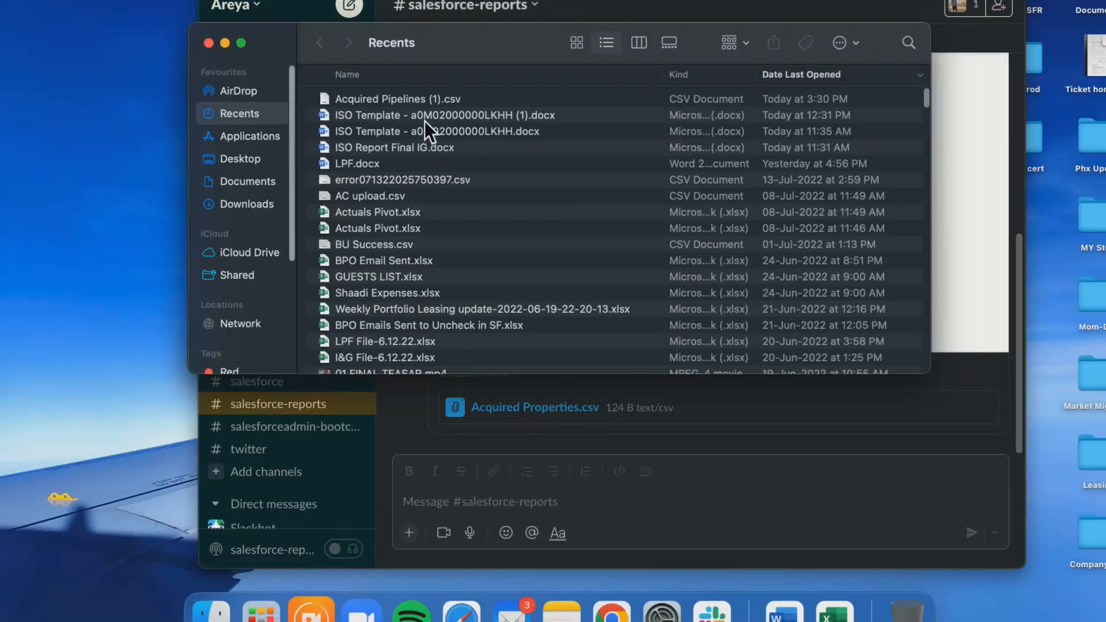
pyautogui.rightClick(398, 98)
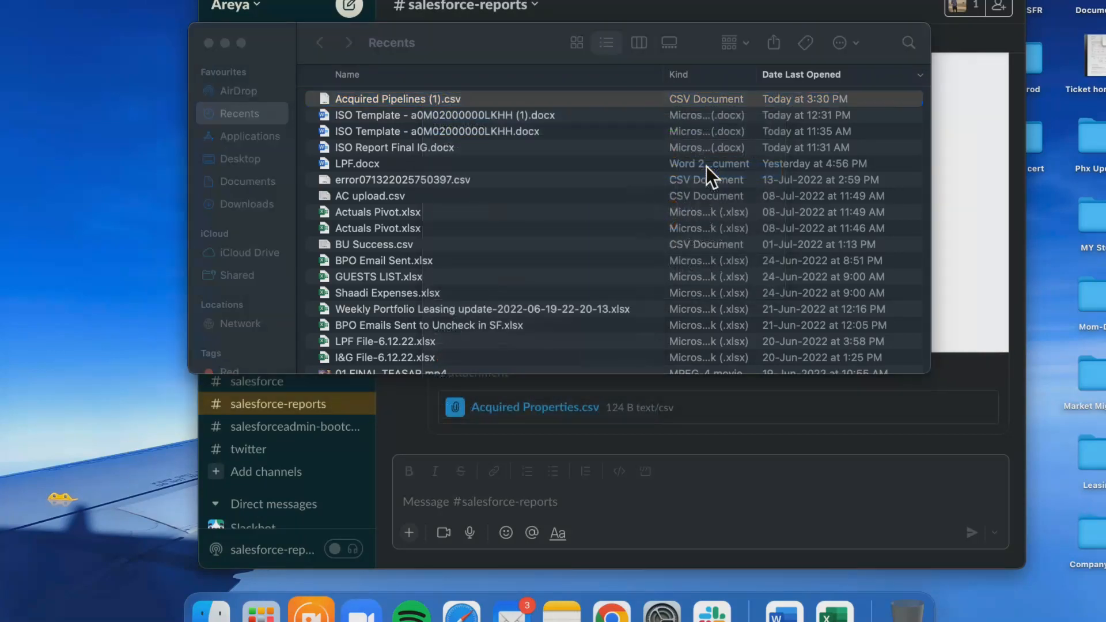
pyautogui.doubleClick(398, 98)
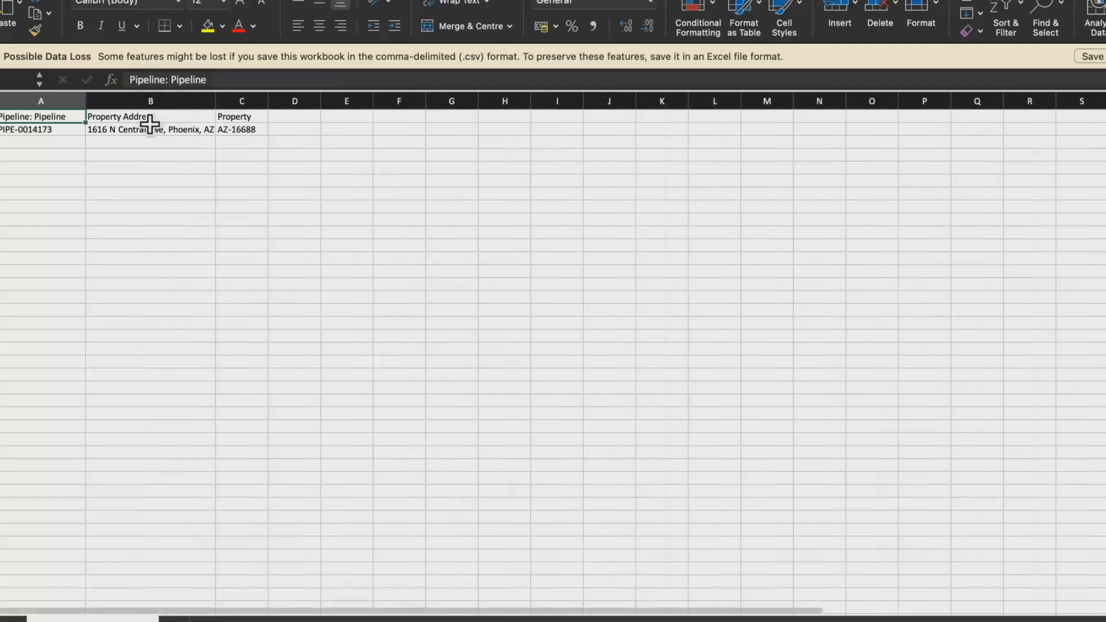
pyautogui.moveTo(252, 138)
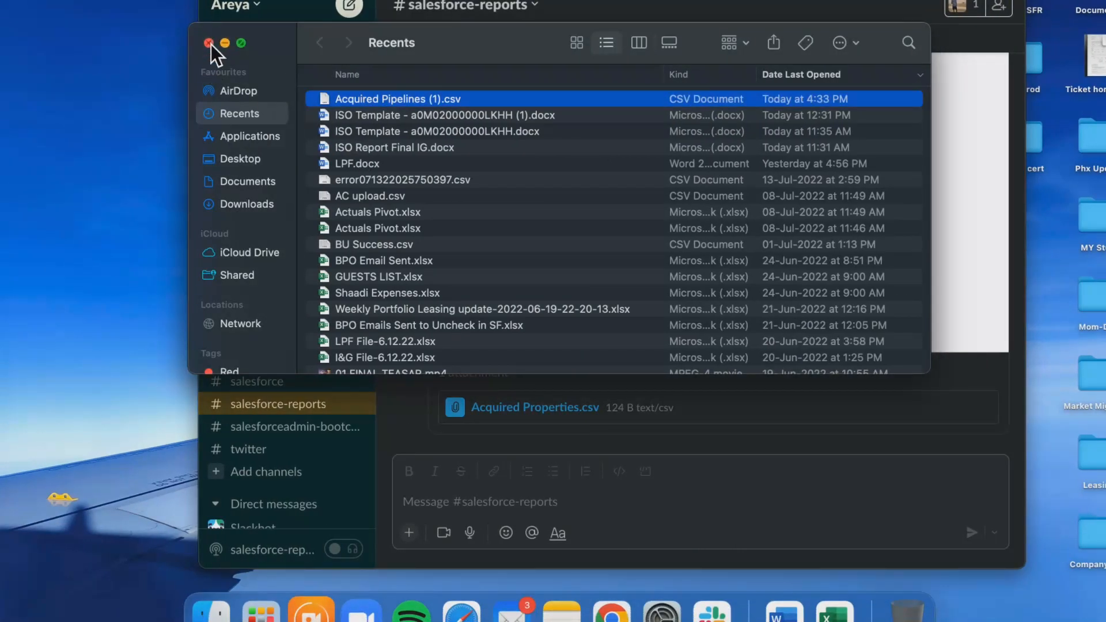
# - Close the recent-files window after reviewing the pipeline, property address and property columns
pyautogui.click(209, 43)
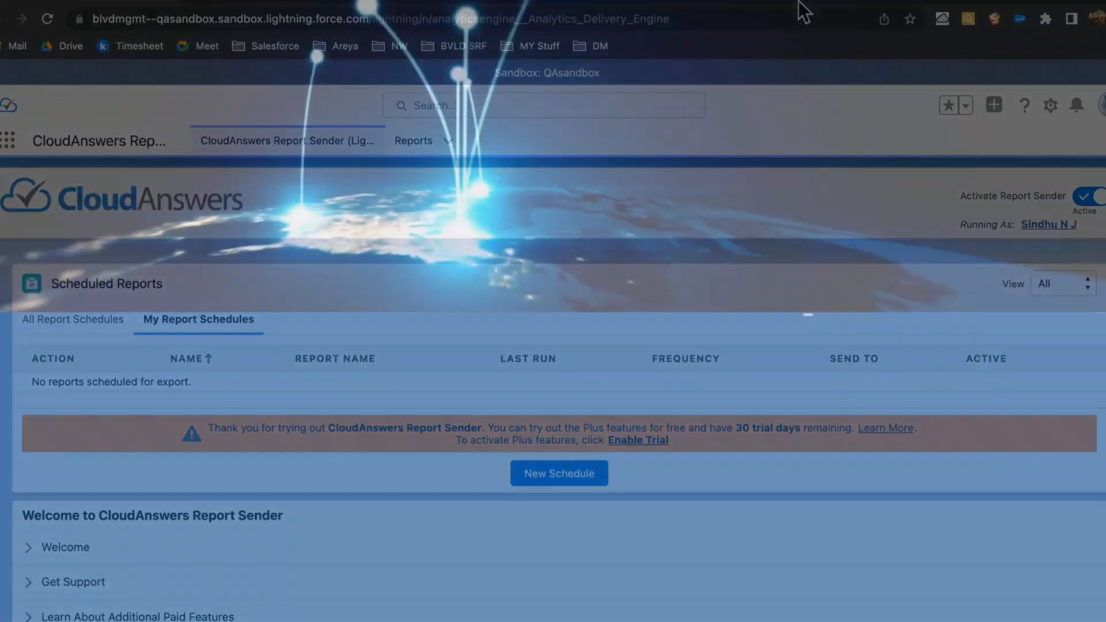